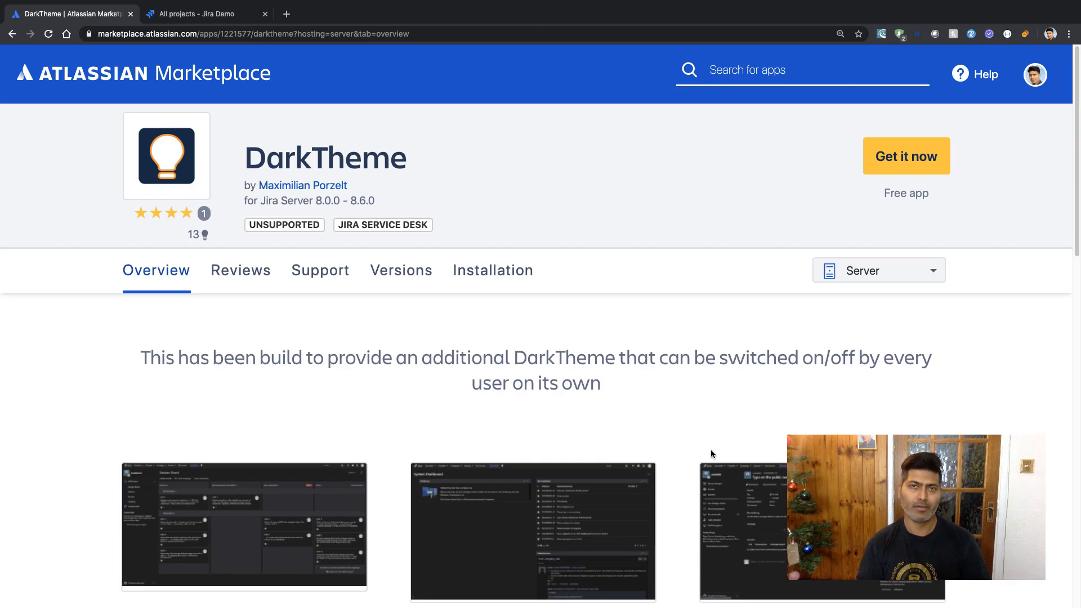
{"action": "mouse_move", "coordinate": [923, 291]}
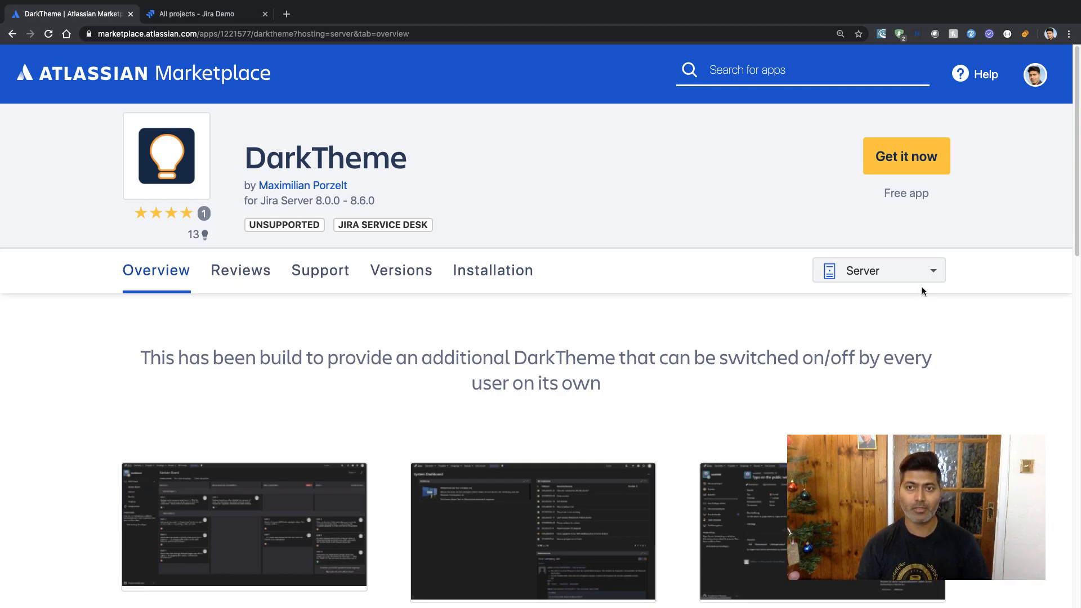
{"action": "mouse_move", "coordinate": [920, 275]}
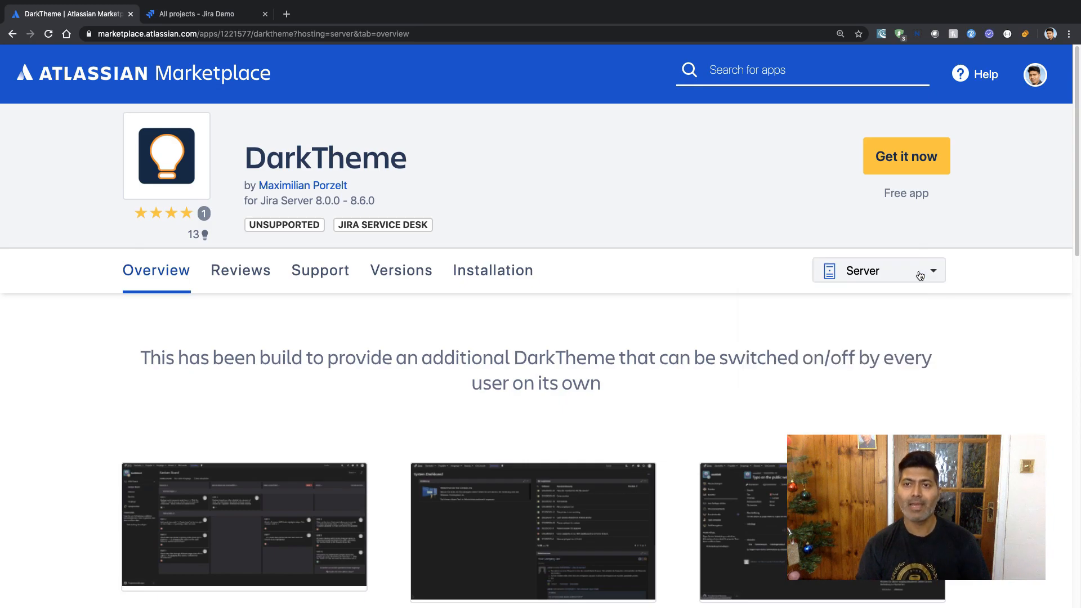
{"action": "mouse_move", "coordinate": [907, 292]}
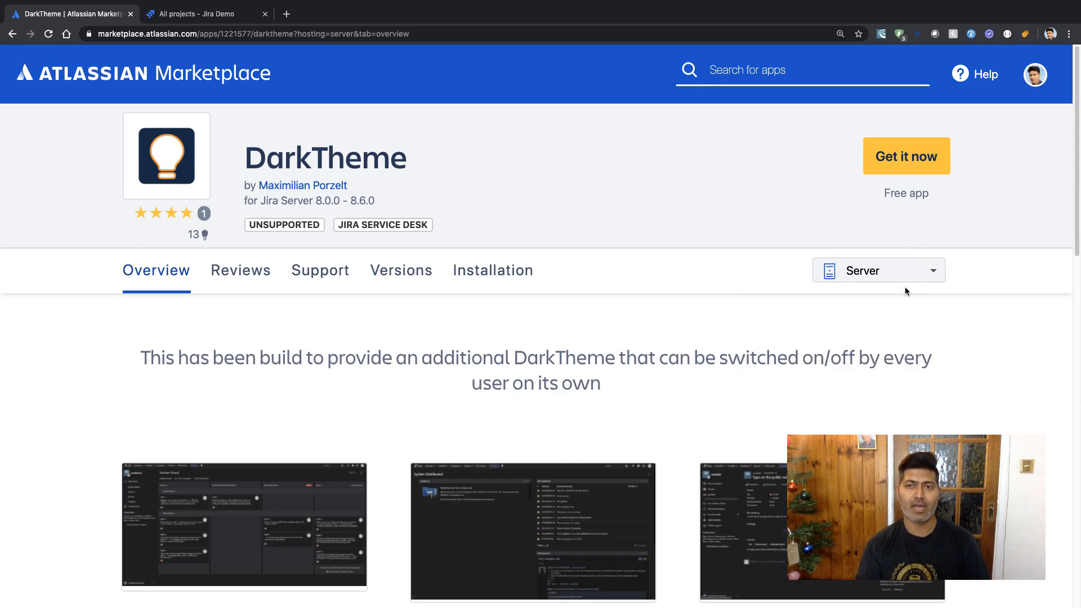
{"action": "mouse_move", "coordinate": [842, 349]}
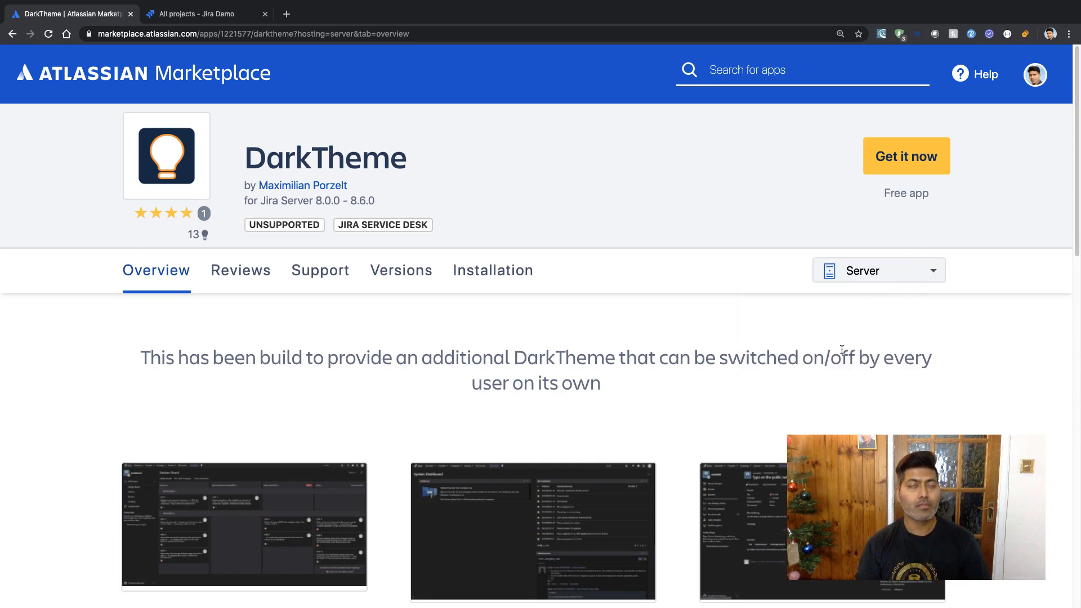
Enlarge the DarkTheme Kanban and Scrum Board screenshot in the Marketplace gallery
{"action": "scroll", "scroll_direction": "down", "scroll_amount": 3}
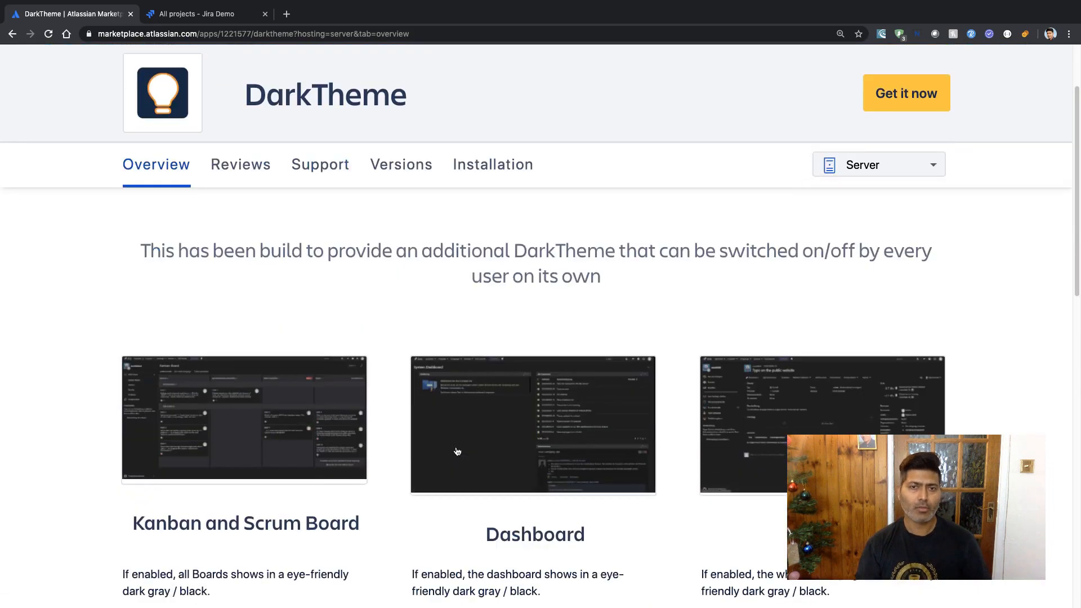
{"action": "mouse_move", "coordinate": [262, 413]}
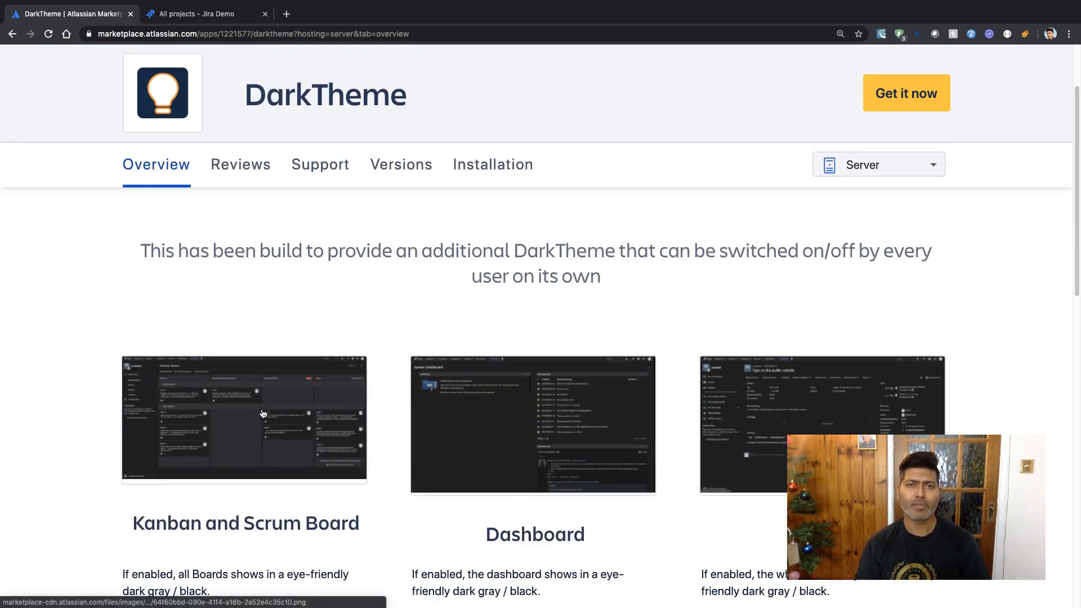
{"action": "left_click", "coordinate": [243, 419]}
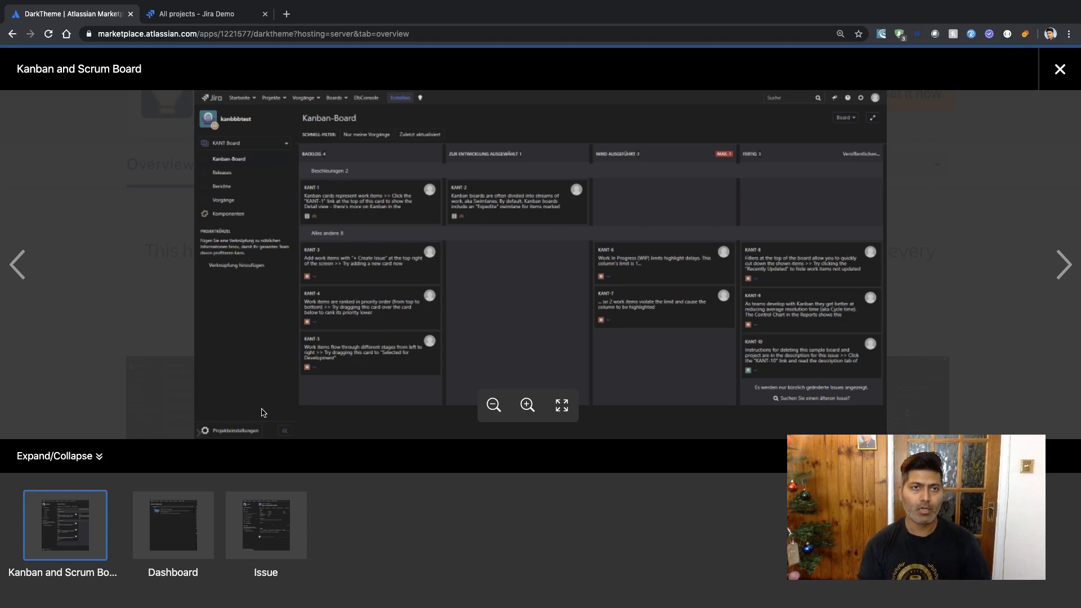
Browse to the next theme screenshot, then close the gallery back to the Overview
{"action": "left_click", "coordinate": [265, 526]}
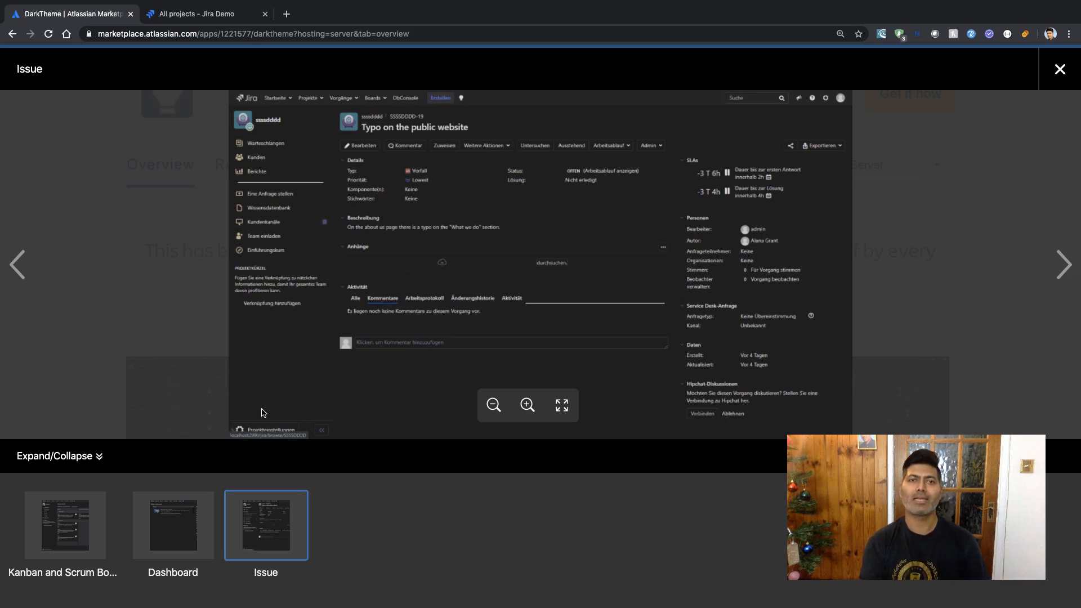
{"action": "left_click", "coordinate": [1062, 68]}
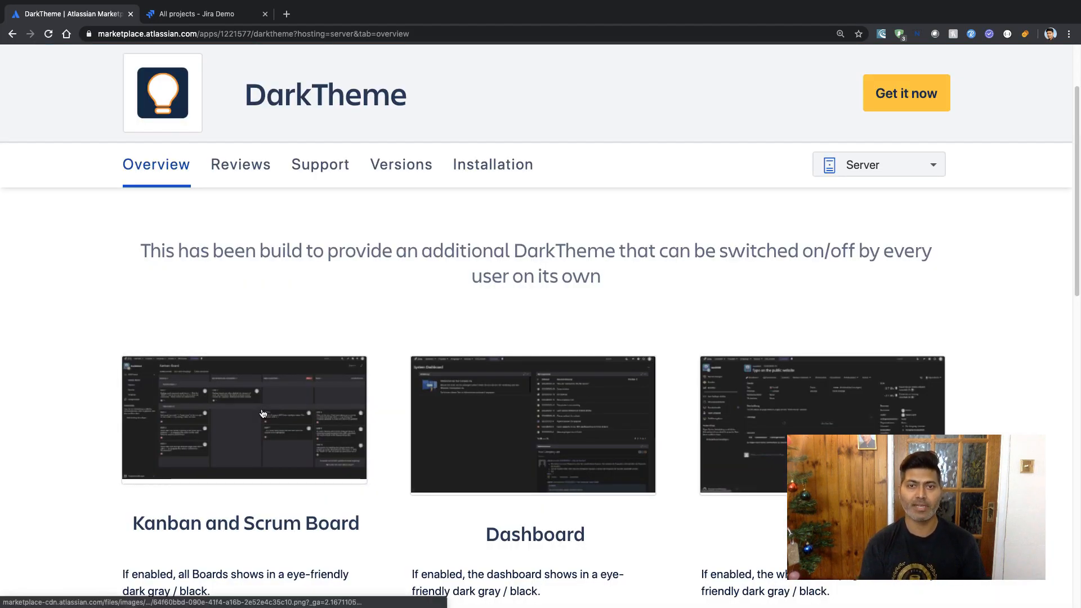
Review the DarkTheme feature descriptions, then switch to the 'All projects - Jira Demo' tab
{"action": "scroll", "scroll_direction": "down", "scroll_amount": 3}
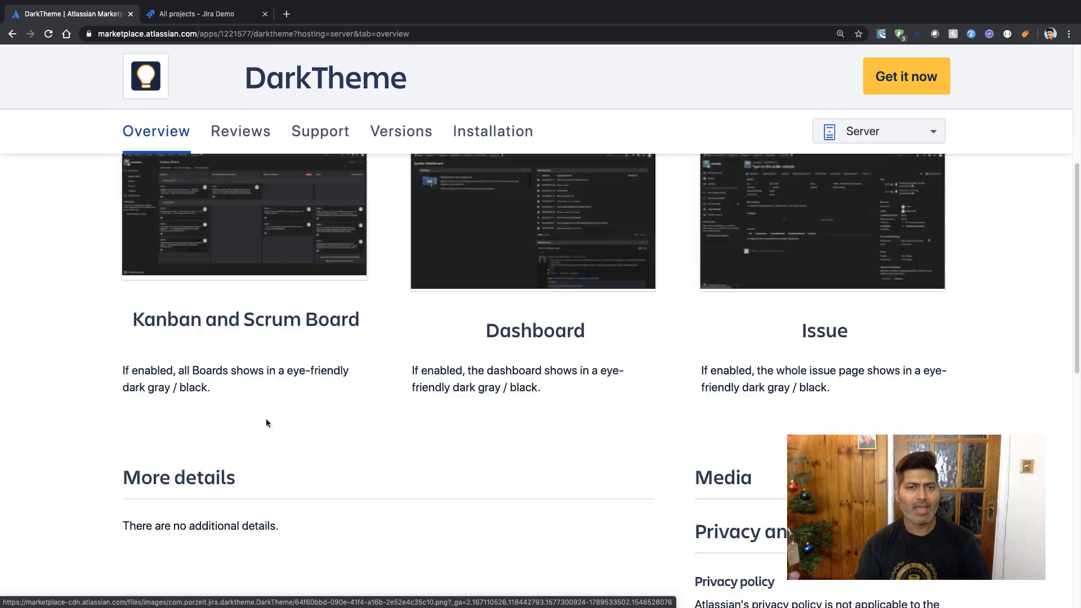
{"action": "scroll", "scroll_direction": "down", "scroll_amount": 3}
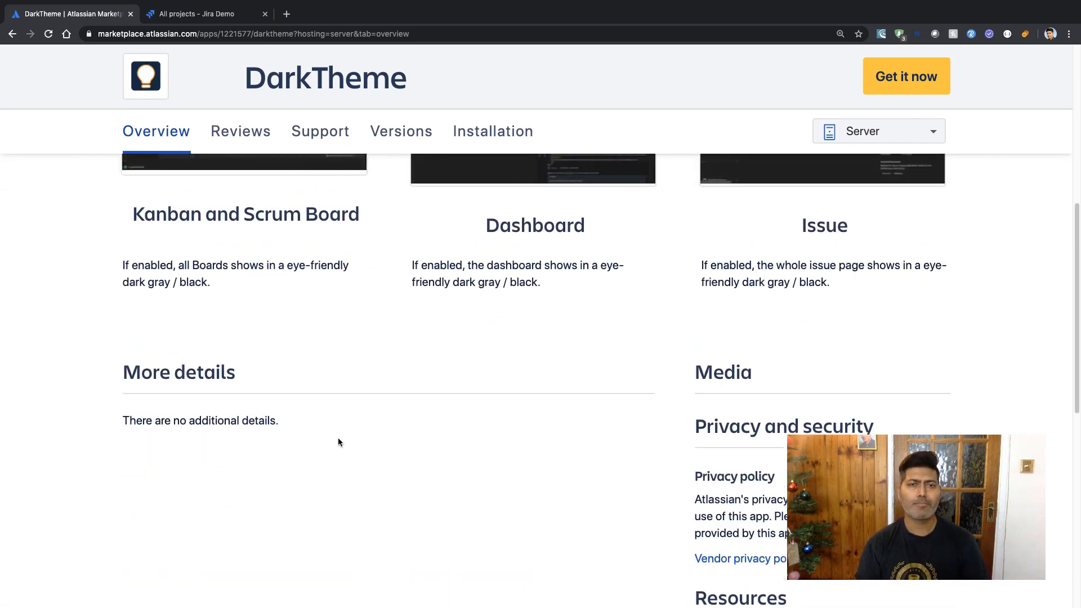
{"action": "scroll", "scroll_direction": "up", "scroll_amount": 3}
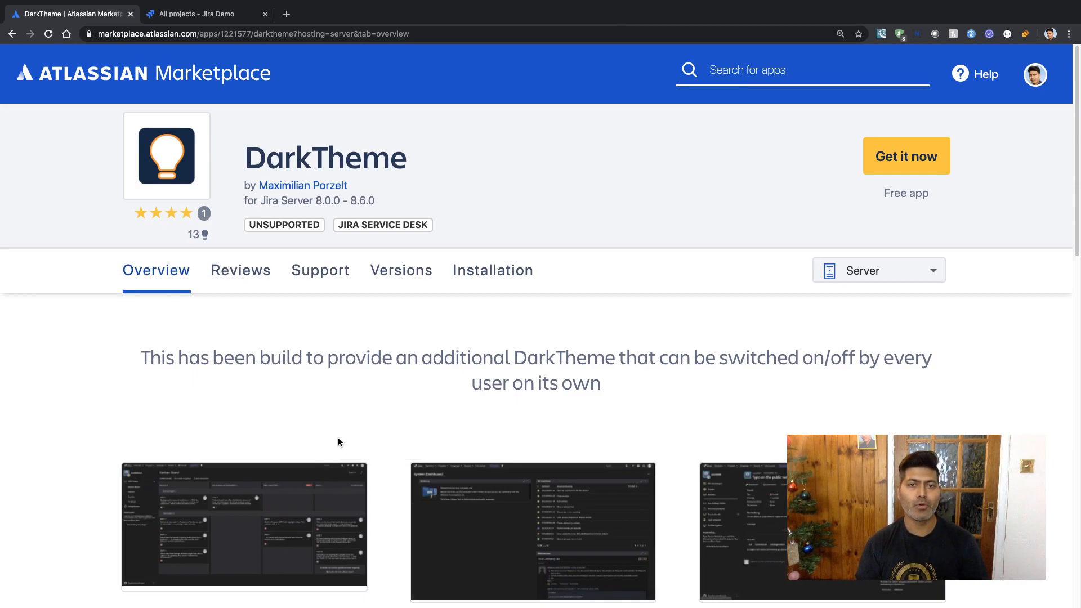
{"action": "scroll", "scroll_direction": "up", "scroll_amount": 3}
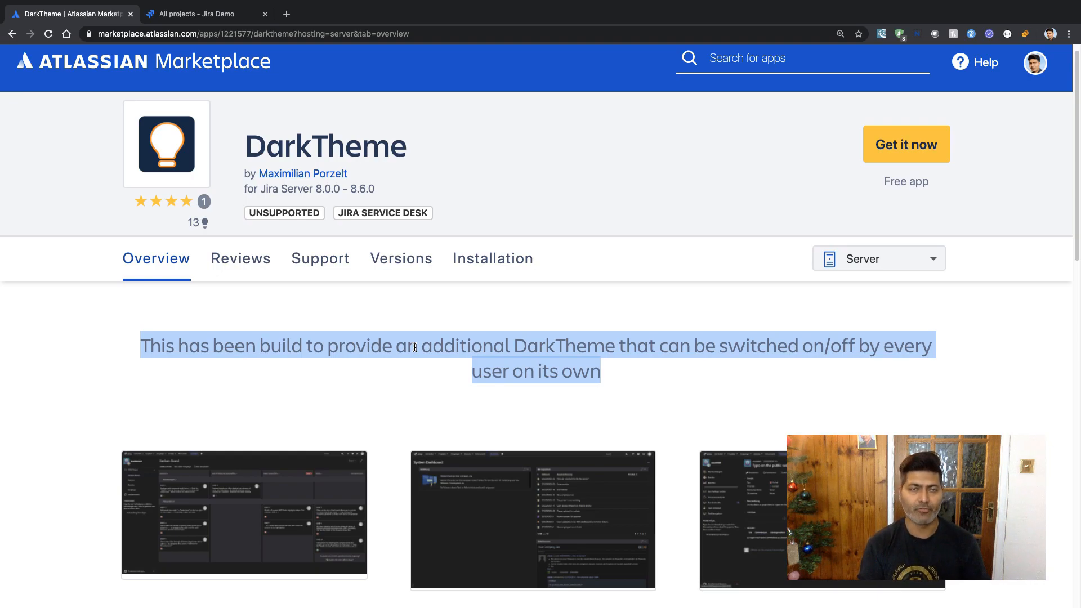
{"action": "left_click", "coordinate": [200, 13]}
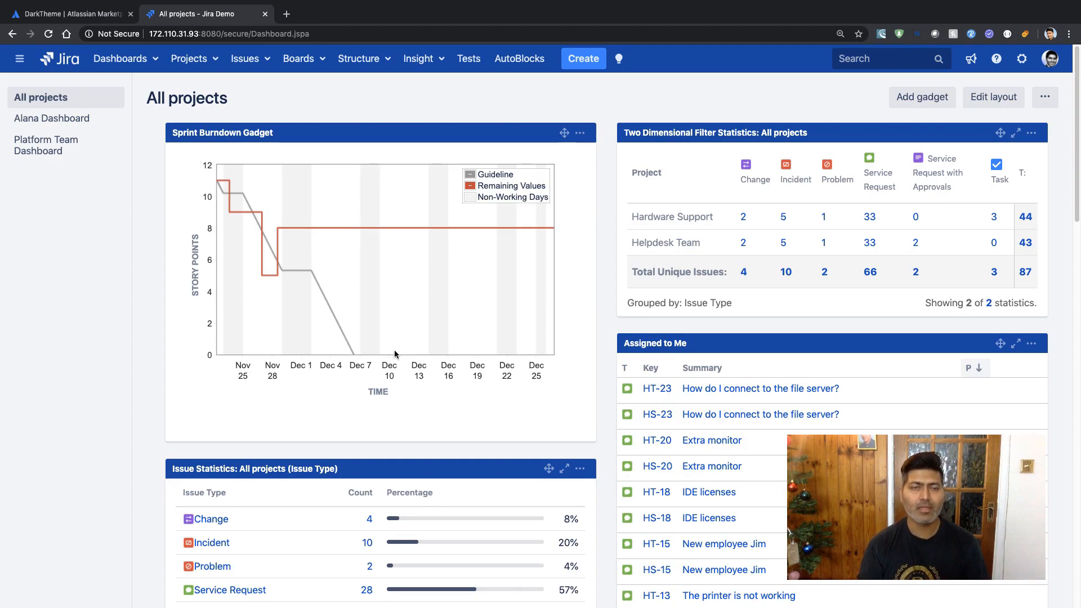
{"action": "mouse_move", "coordinate": [374, 358]}
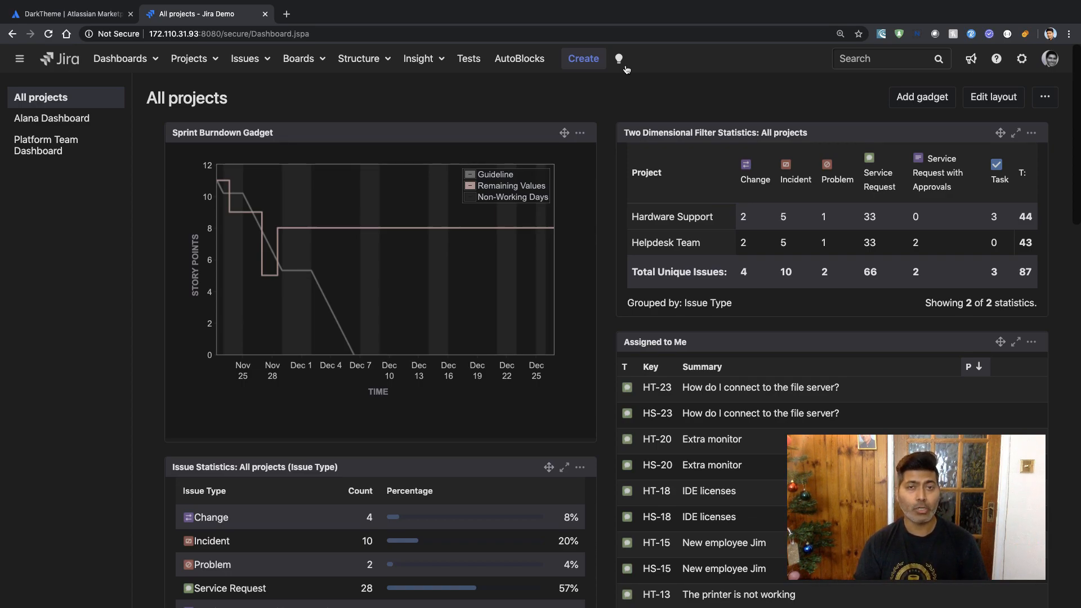
{"action": "mouse_move", "coordinate": [589, 90]}
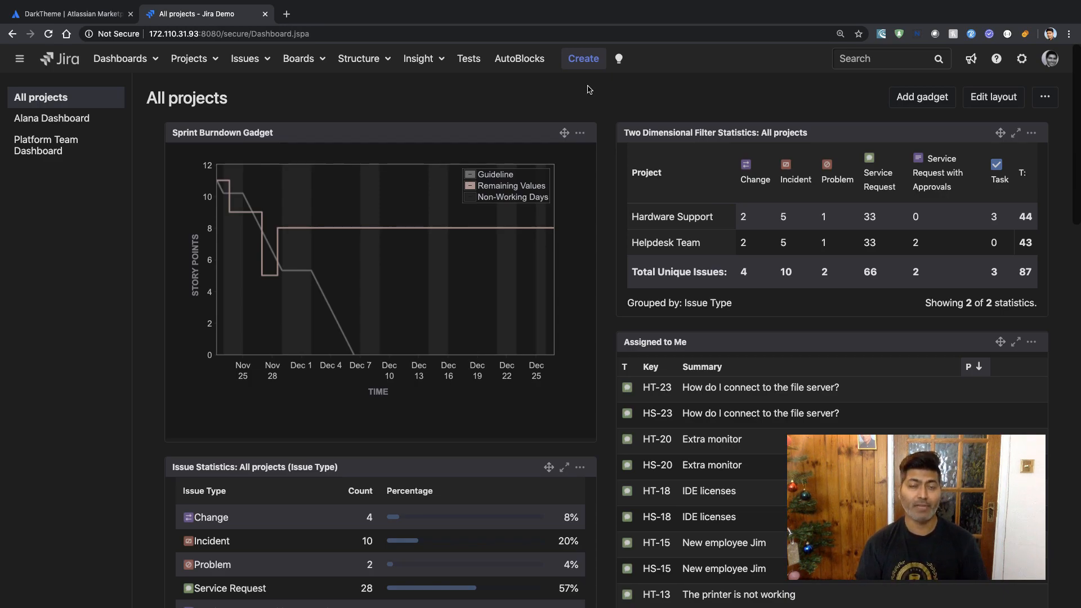
{"action": "scroll", "scroll_direction": "down", "scroll_amount": 3}
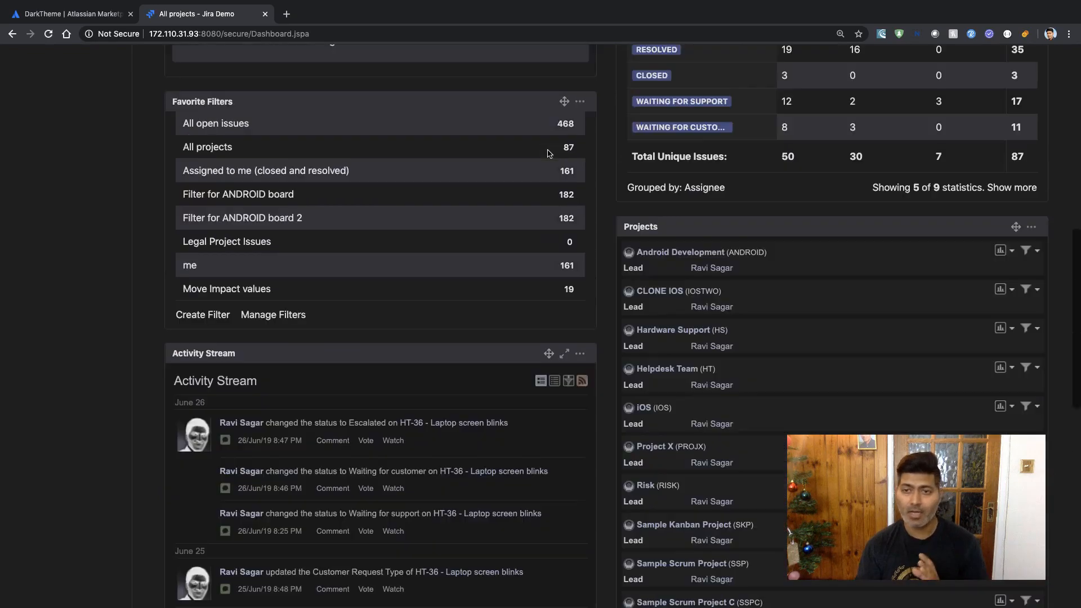
{"action": "scroll", "scroll_direction": "down", "scroll_amount": 3}
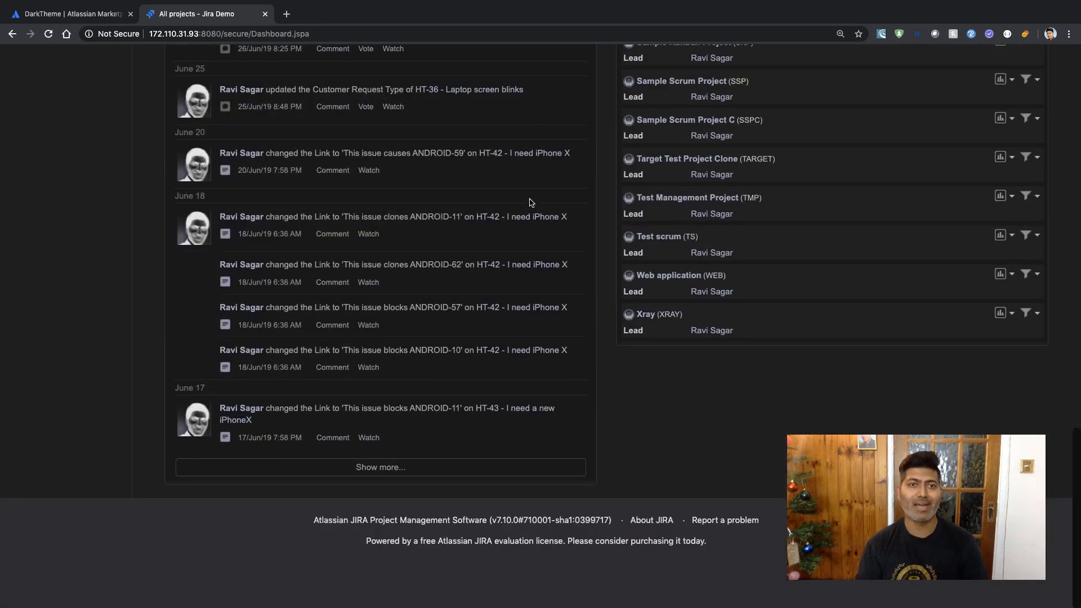
{"action": "scroll", "scroll_direction": "up", "scroll_amount": 3}
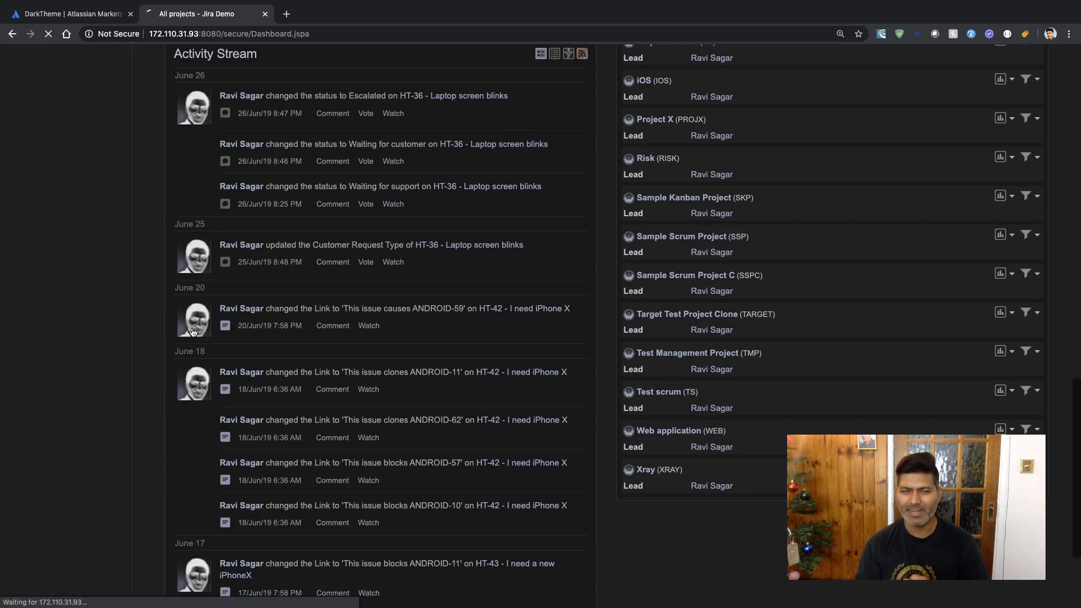
{"action": "left_click", "coordinate": [242, 94]}
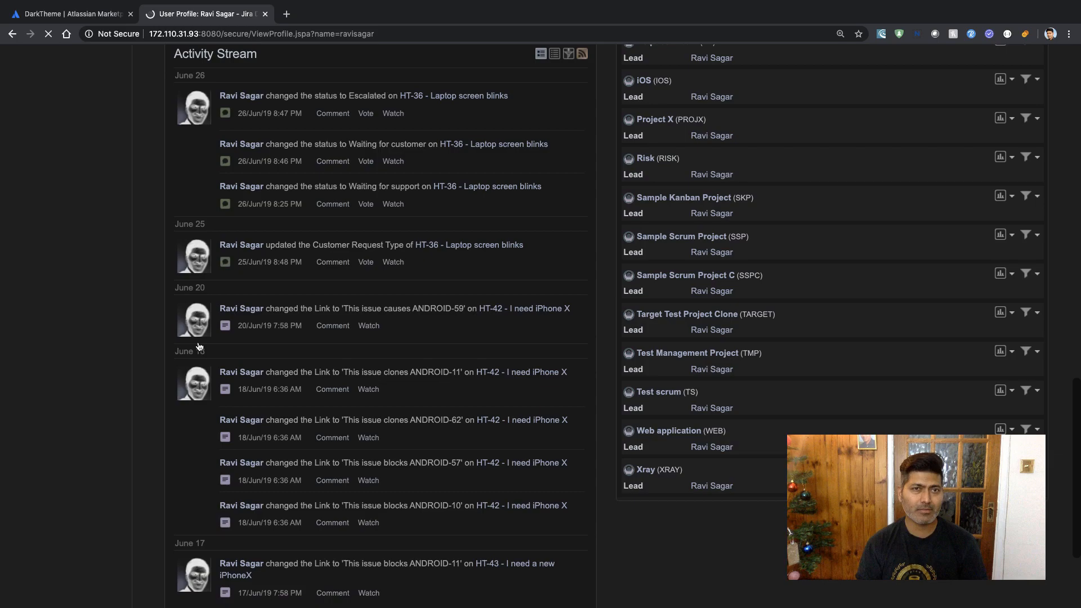
{"action": "mouse_move", "coordinate": [196, 348]}
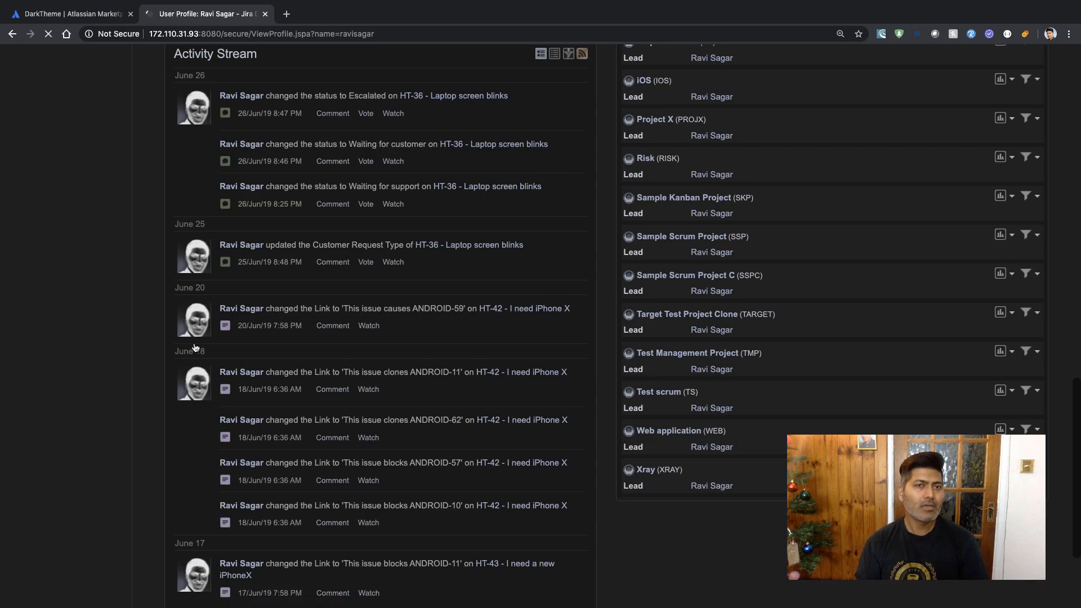
{"action": "left_click", "coordinate": [47, 33]}
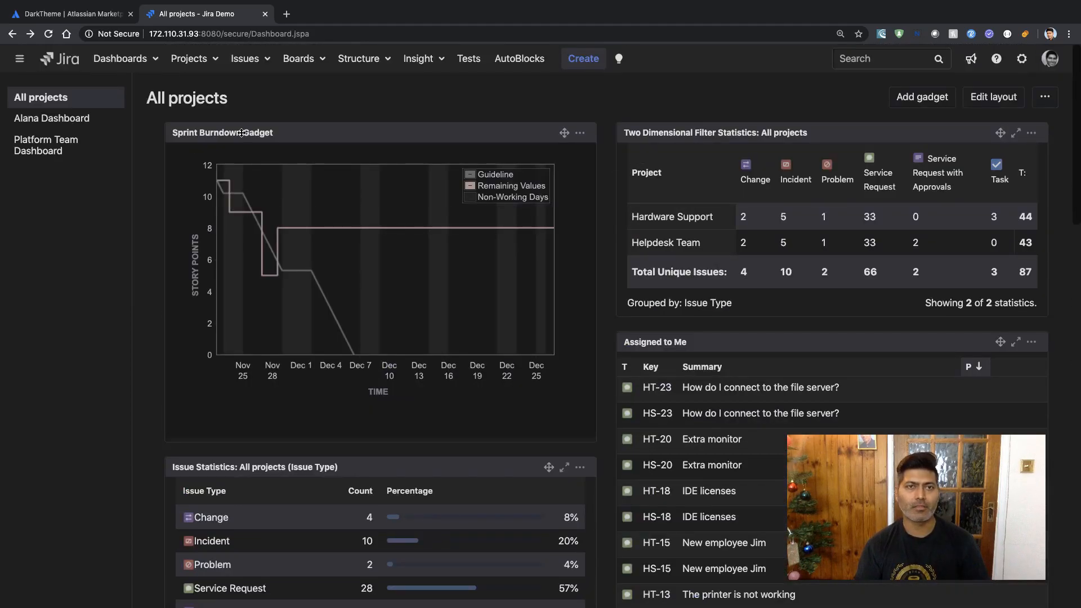
Open the SKP board, issue search and issue SKP-1 in new browser tabs
{"action": "left_click", "coordinate": [302, 58]}
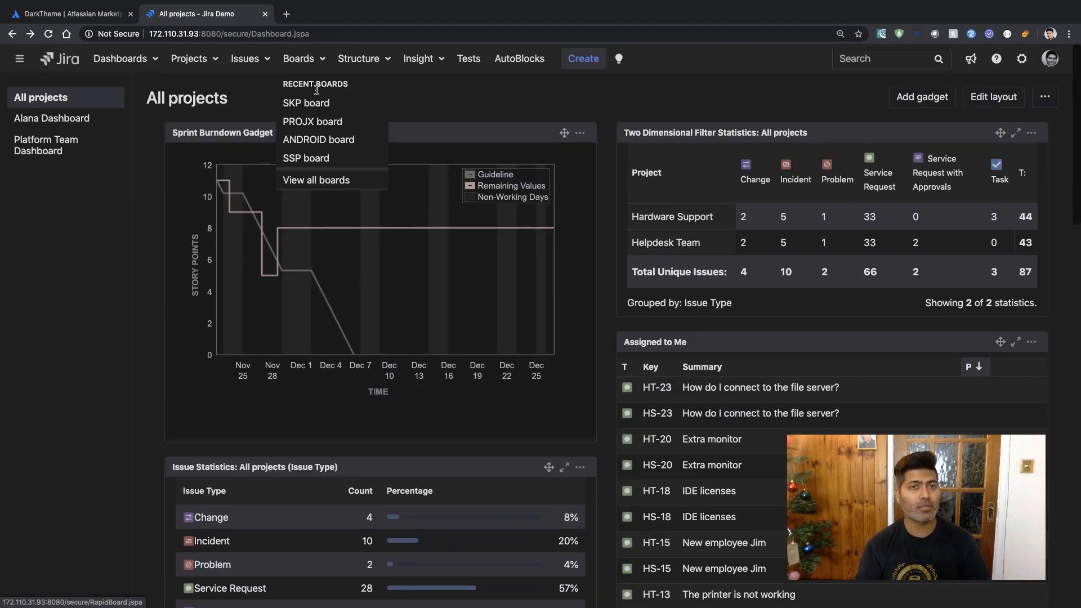
{"action": "mouse_move", "coordinate": [306, 103]}
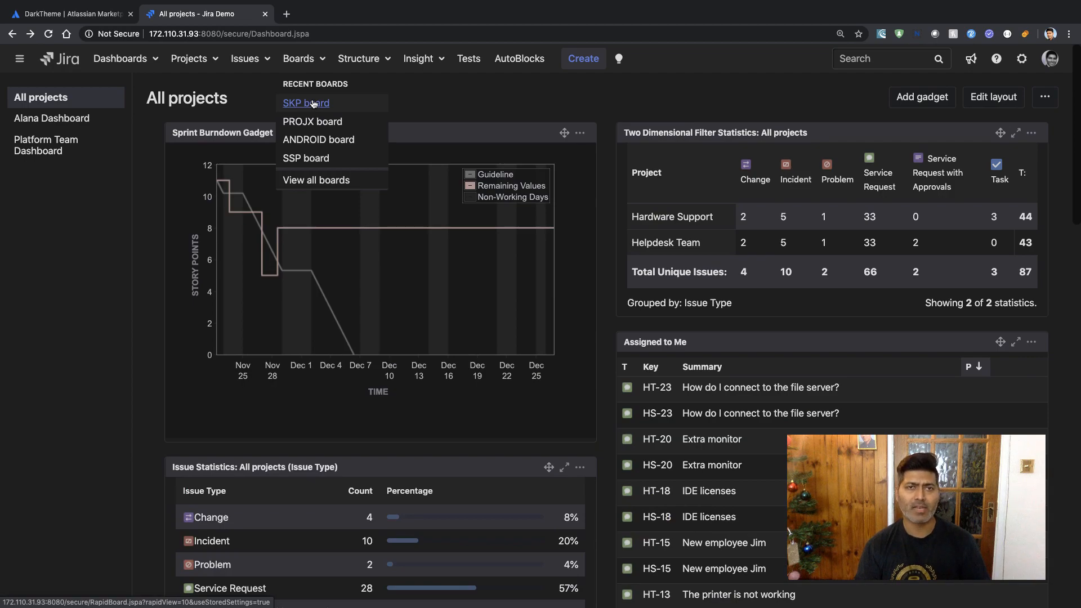
{"action": "left_click", "coordinate": [306, 102]}
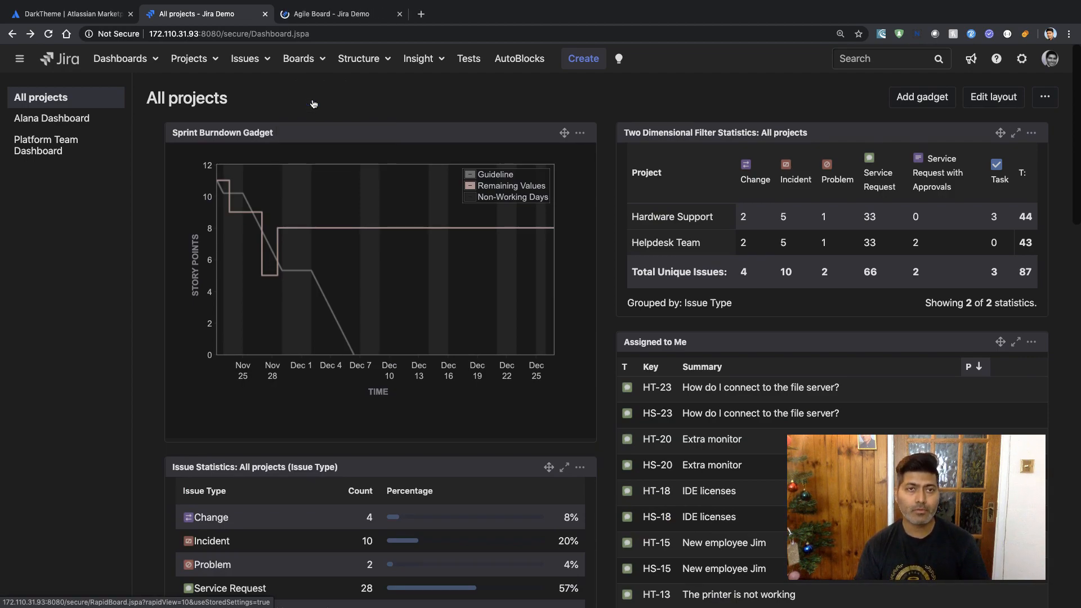
{"action": "left_click", "coordinate": [244, 58]}
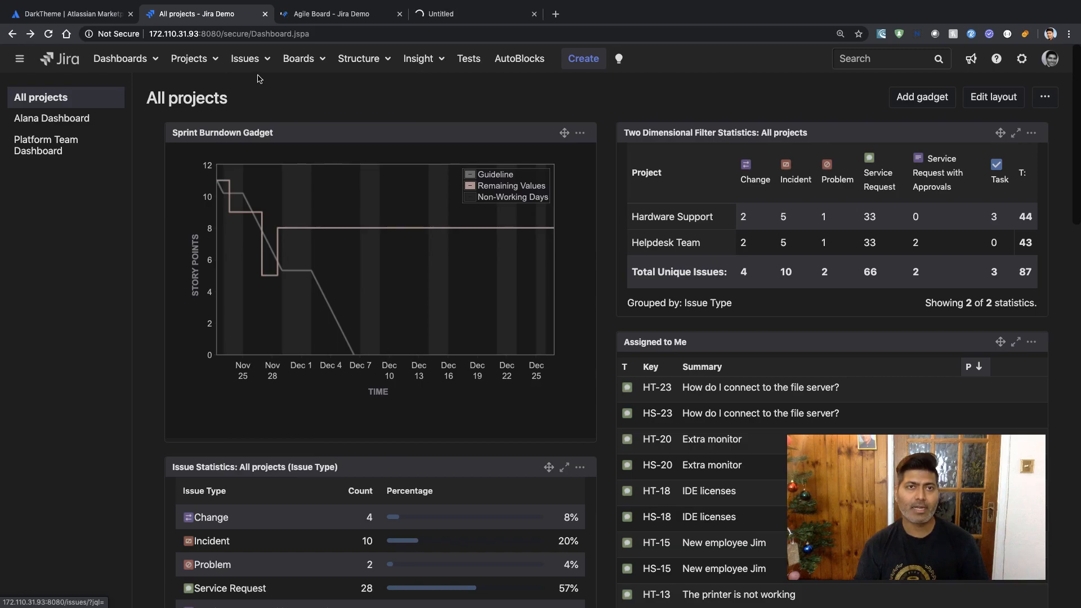
{"action": "left_click", "coordinate": [245, 57]}
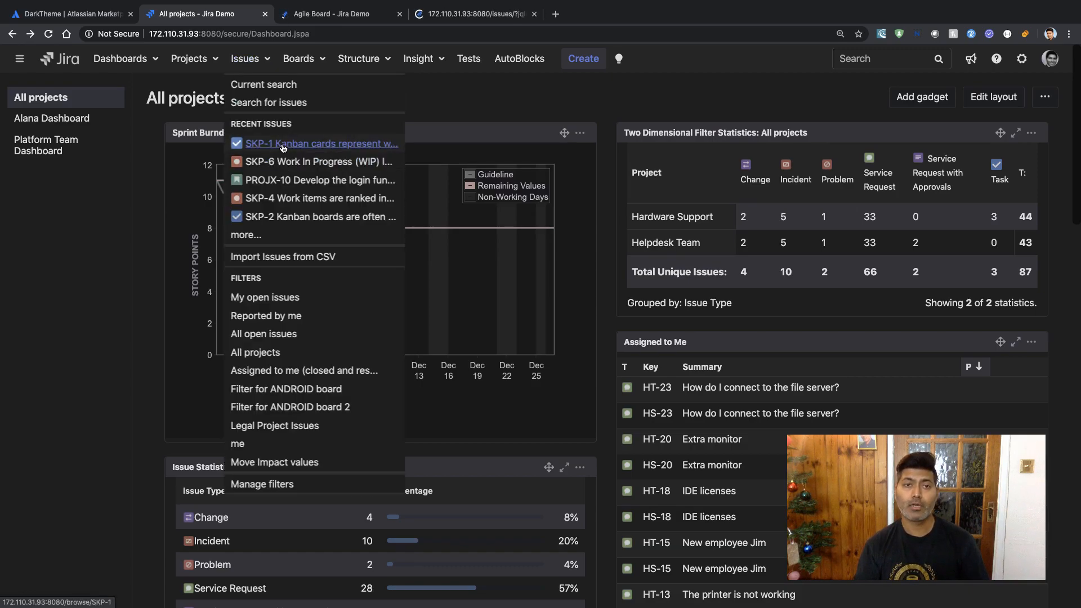
{"action": "left_click", "coordinate": [321, 144]}
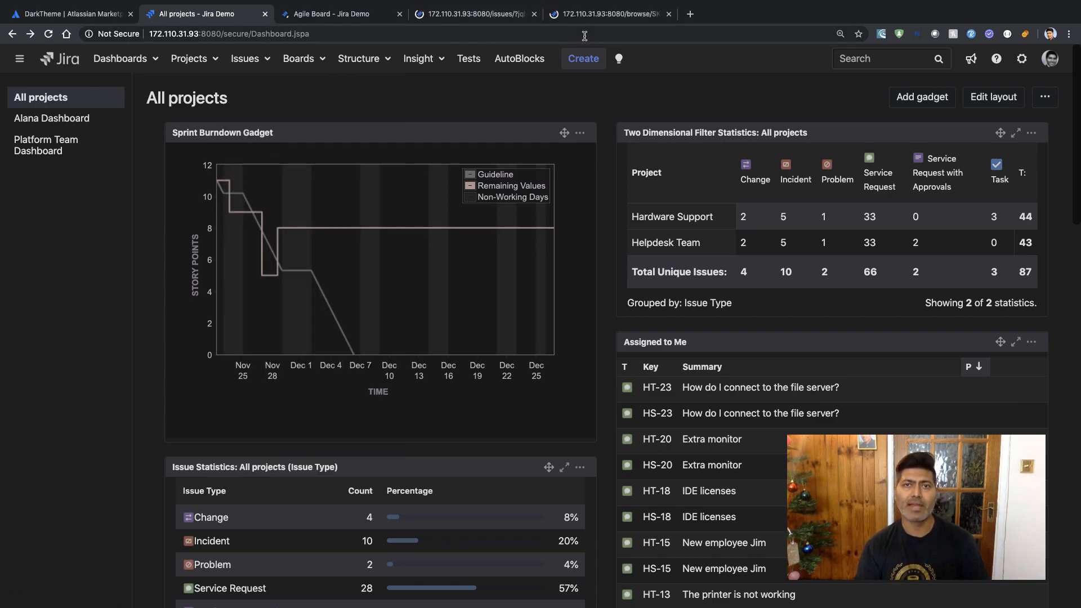
Return to the All projects dashboard tab
{"action": "left_click", "coordinate": [338, 14]}
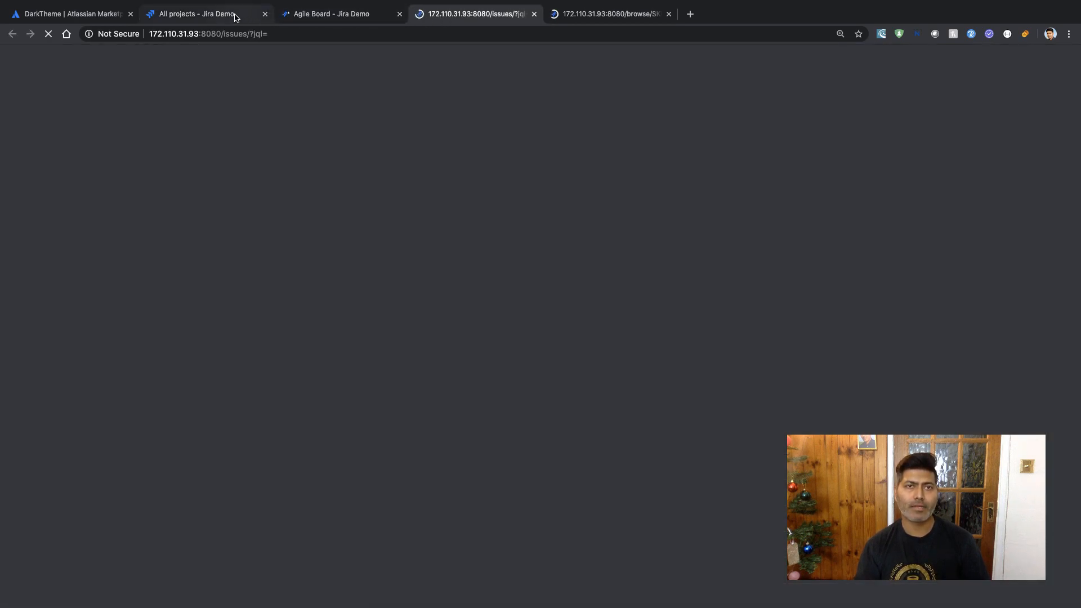
{"action": "left_click", "coordinate": [200, 14]}
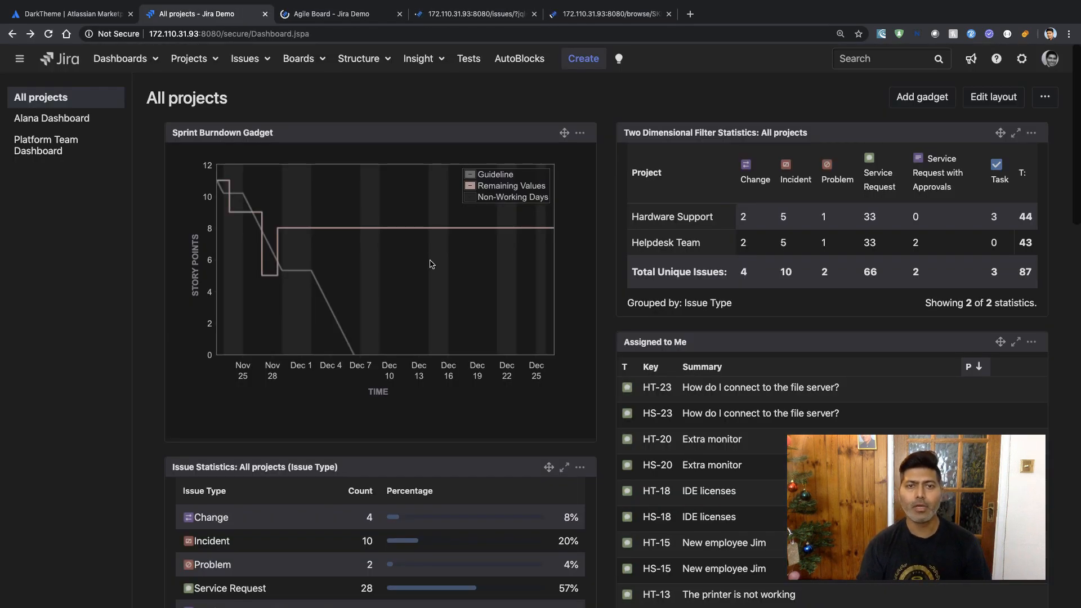
{"action": "scroll", "scroll_direction": "down", "scroll_amount": 3}
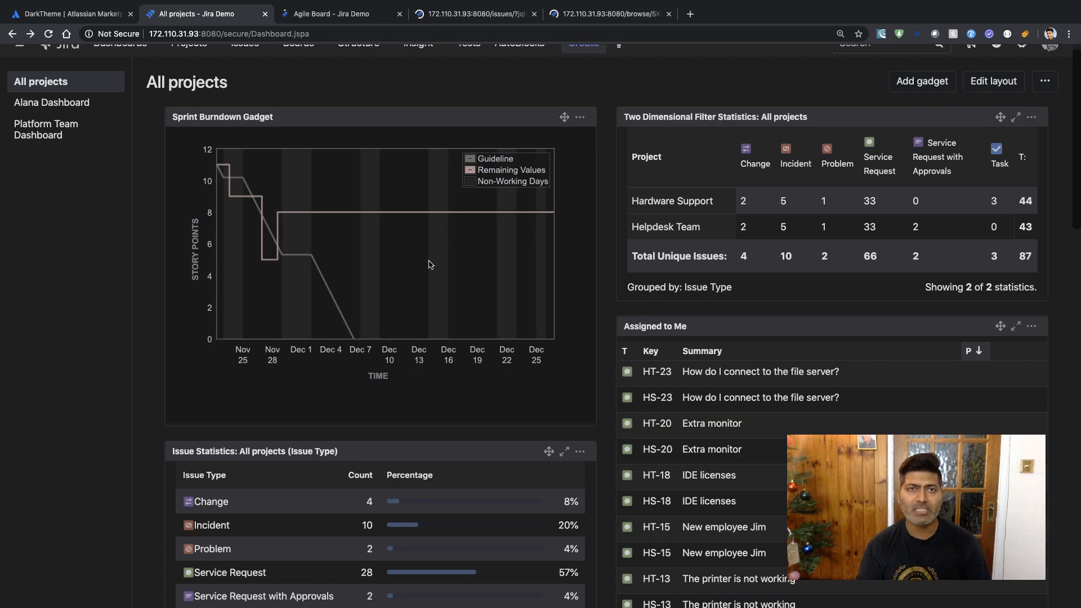
{"action": "scroll", "scroll_direction": "up", "scroll_amount": 3}
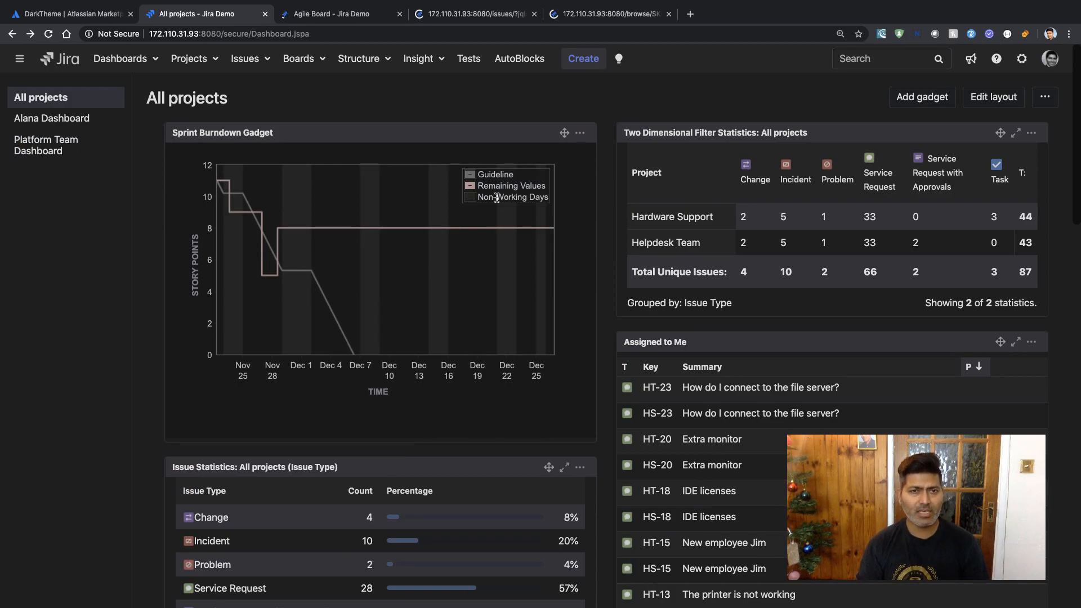
{"action": "mouse_move", "coordinate": [462, 237]}
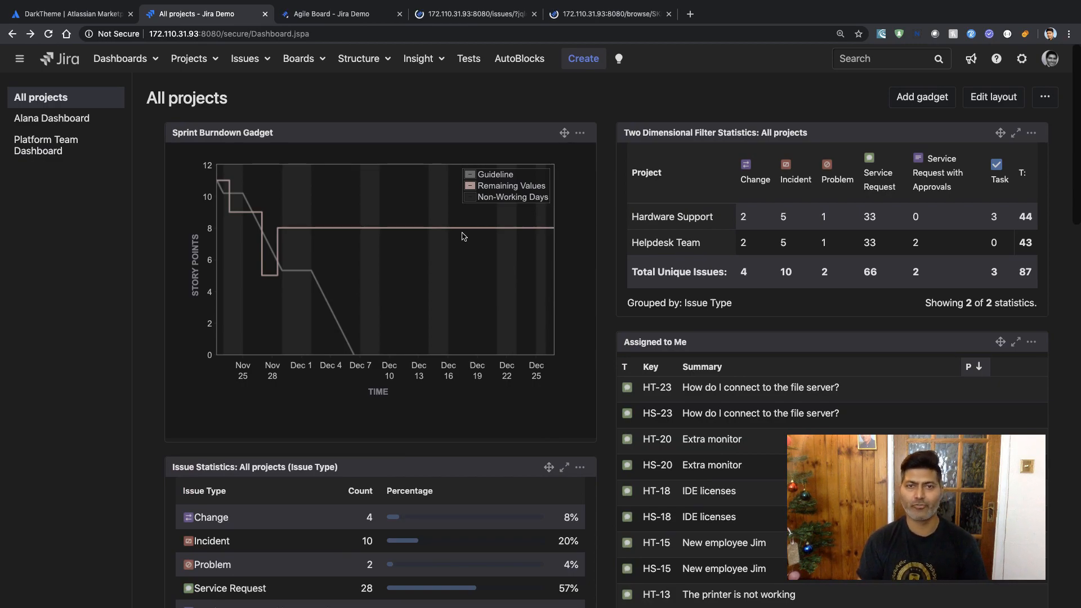
{"action": "mouse_move", "coordinate": [818, 177]}
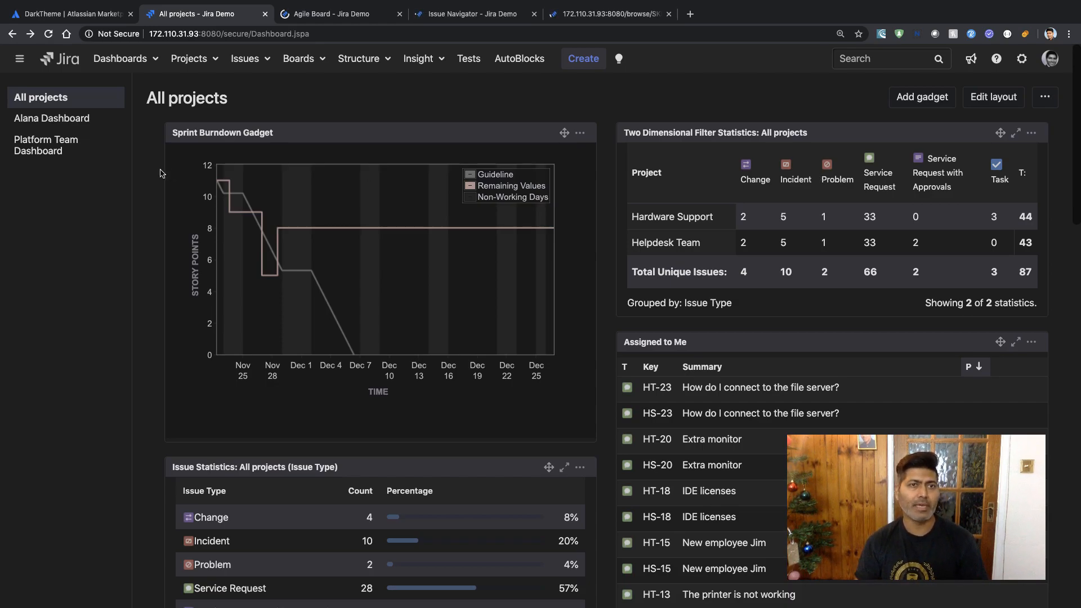
Open the Alana Dashboard from the sidebar and review its gadgets
{"action": "left_click", "coordinate": [52, 118]}
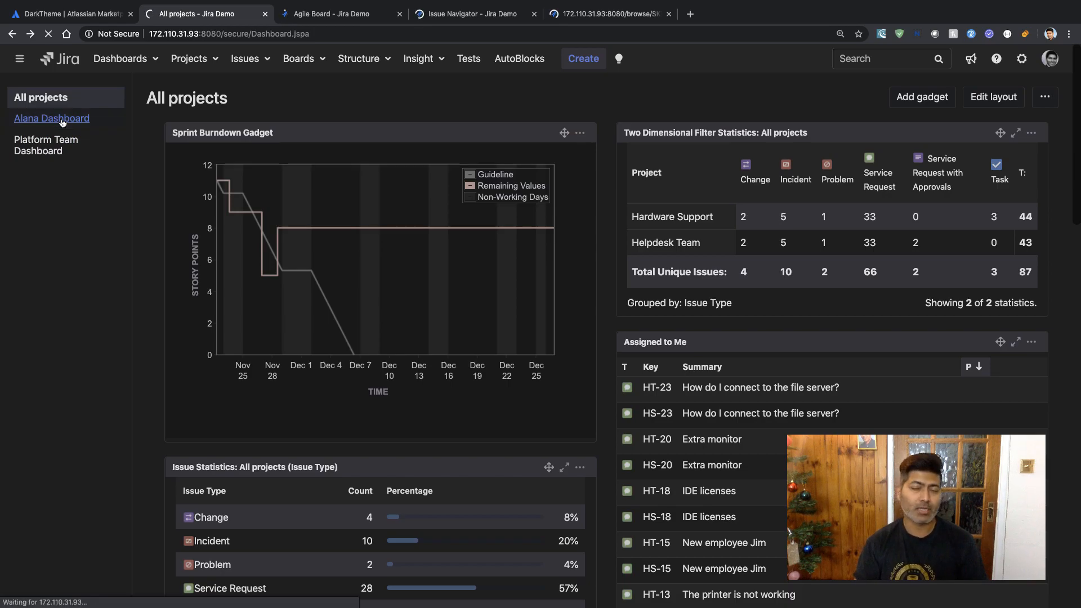
{"action": "left_click", "coordinate": [51, 118]}
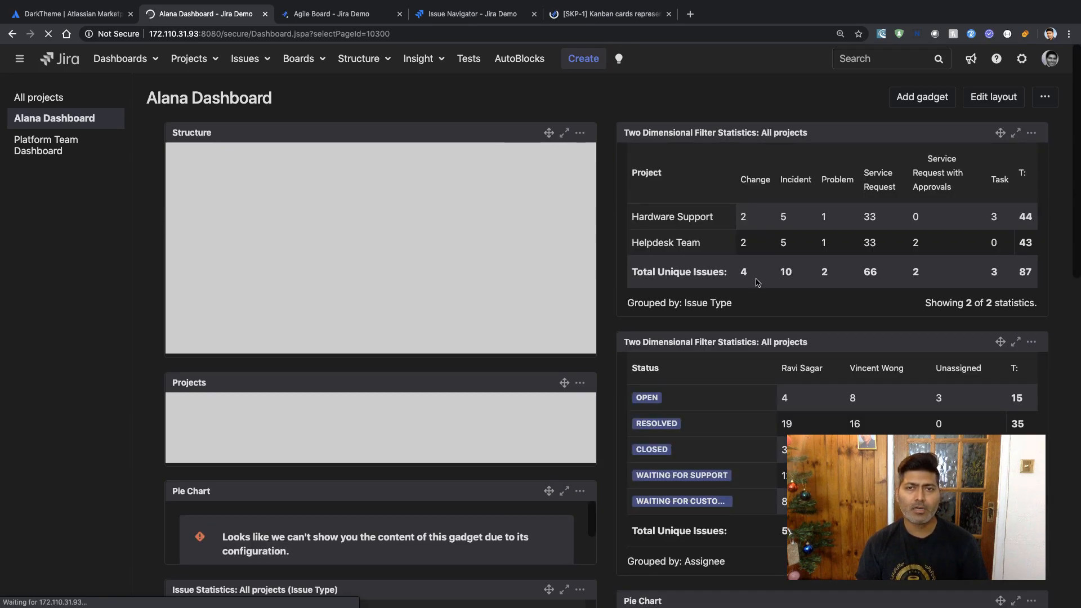
{"action": "scroll", "scroll_direction": "down", "scroll_amount": 3}
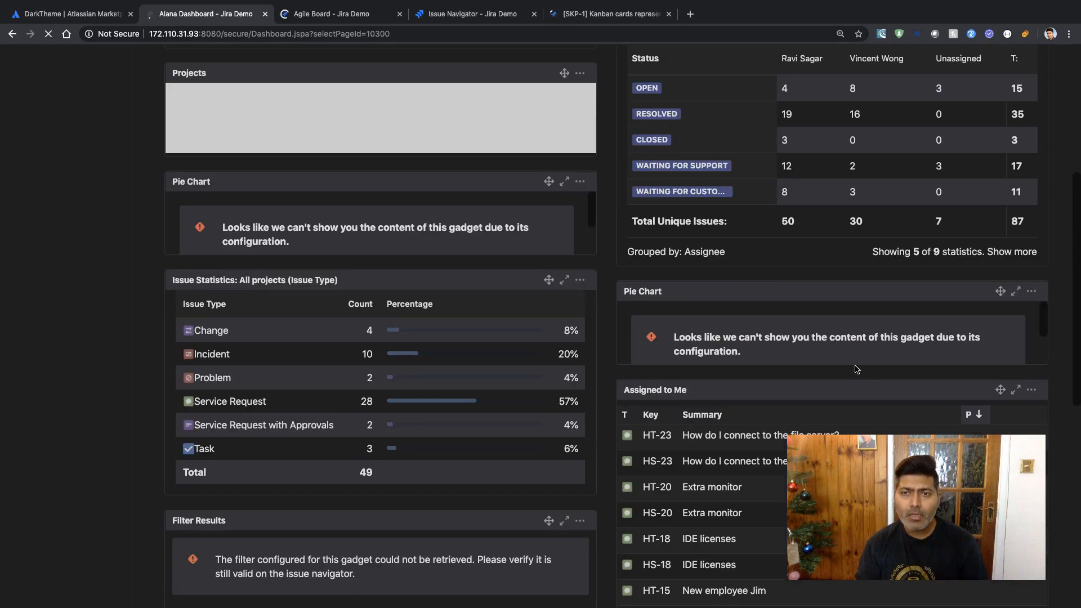
{"action": "scroll", "scroll_direction": "up", "scroll_amount": 3}
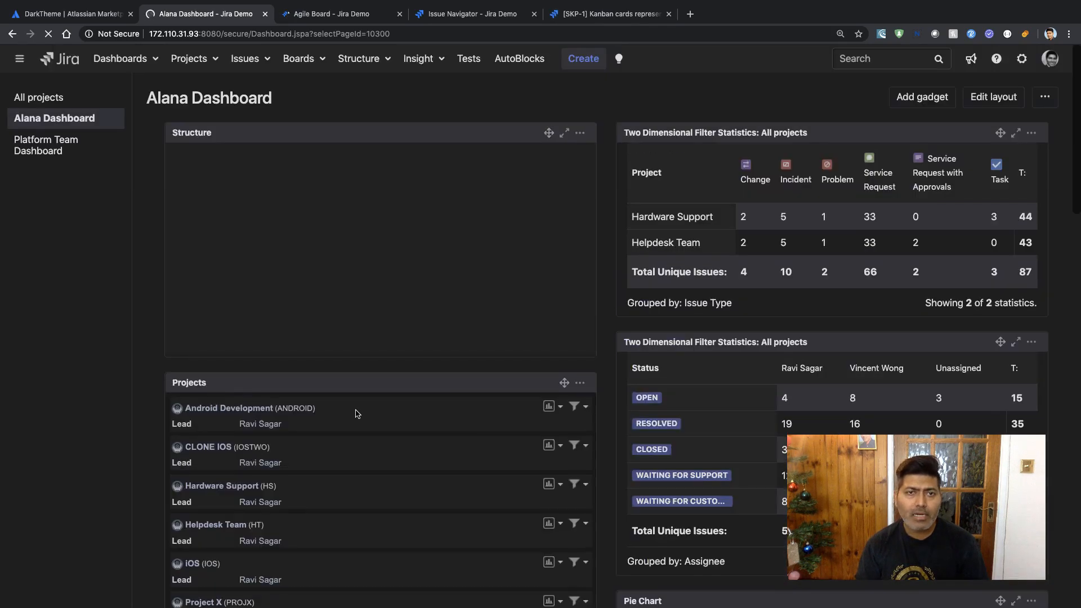
{"action": "mouse_move", "coordinate": [230, 390]}
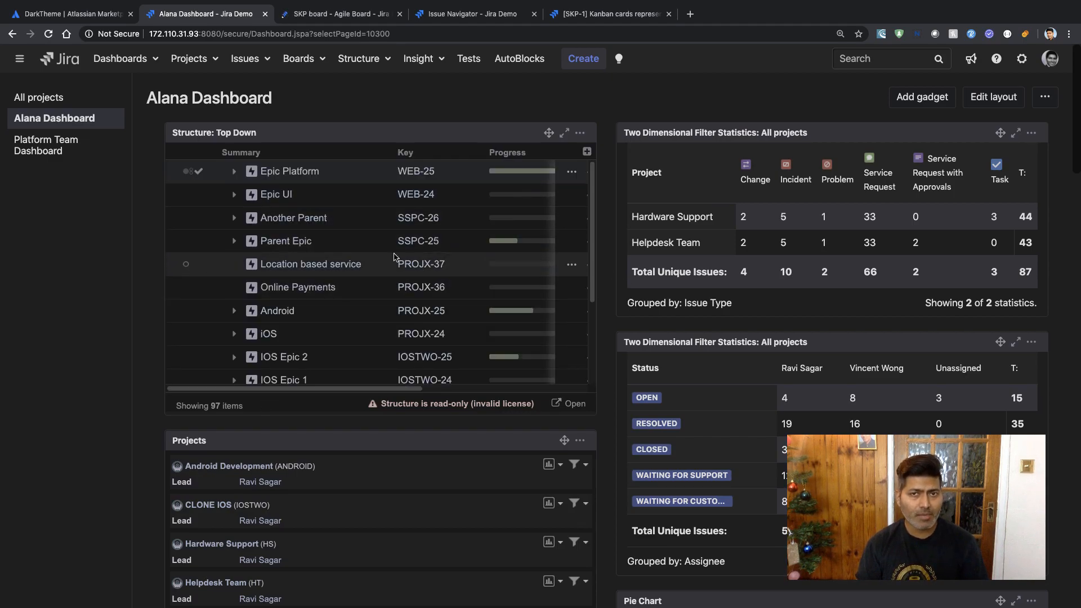
In the Structure gadget, expand Epic UI and toggle Another Parent open and closed
{"action": "left_click", "coordinate": [234, 195]}
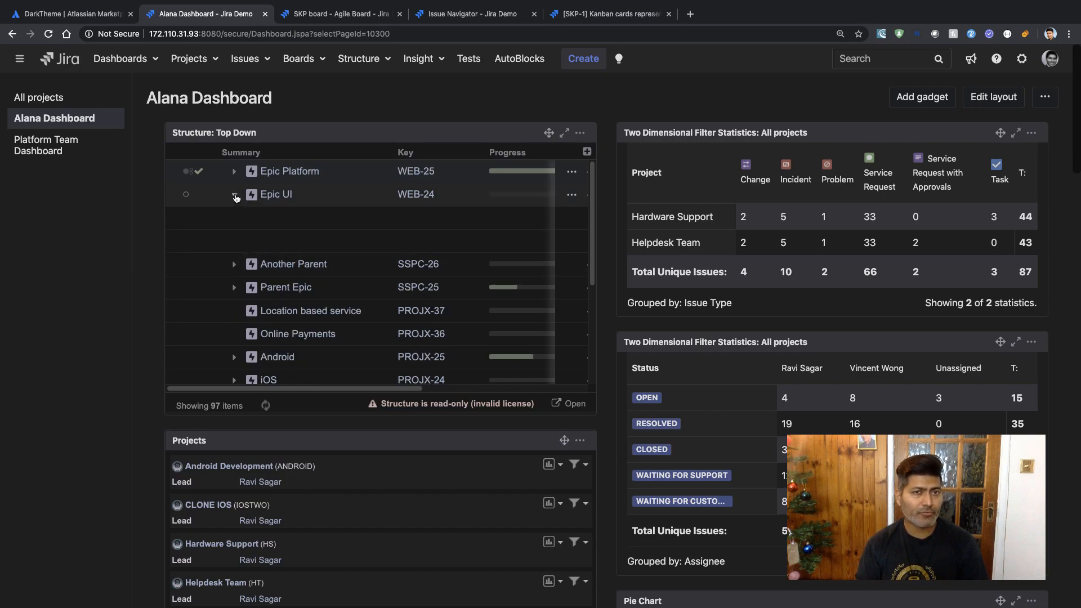
{"action": "left_click", "coordinate": [234, 195]}
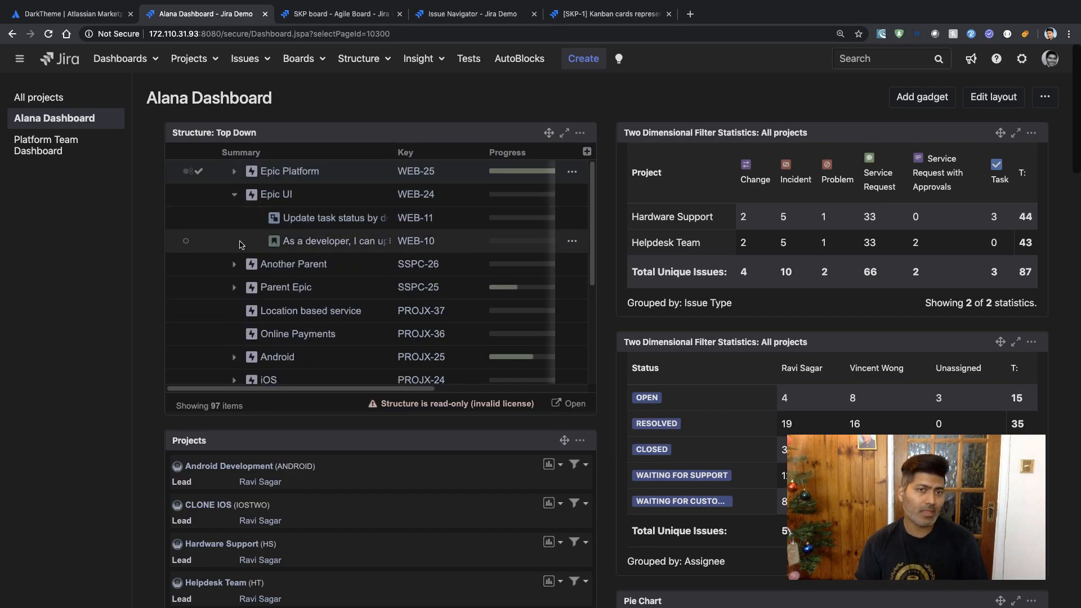
{"action": "left_click", "coordinate": [235, 264]}
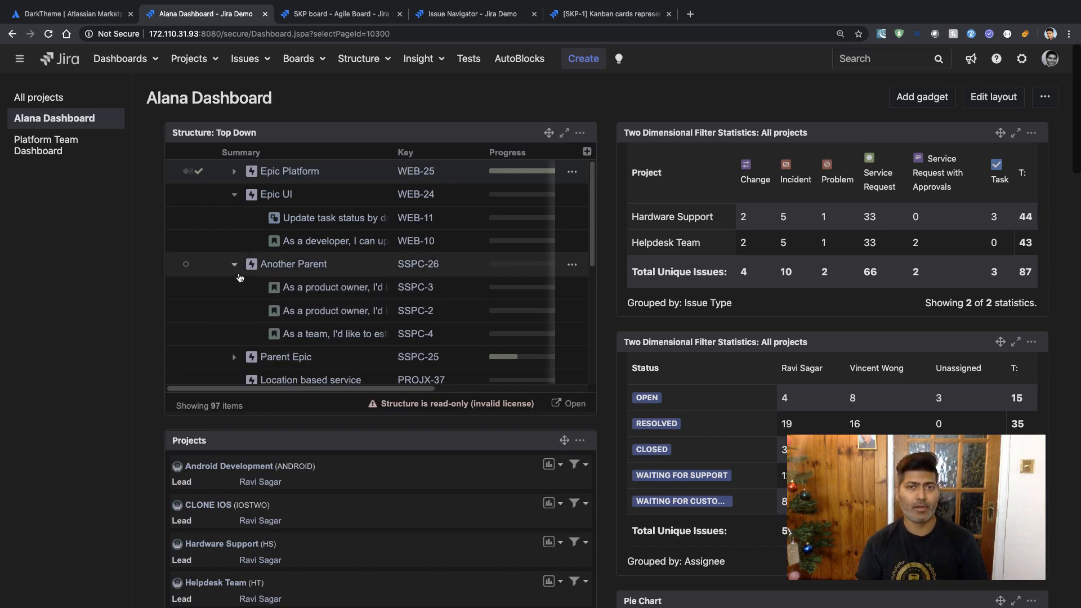
{"action": "left_click", "coordinate": [234, 264]}
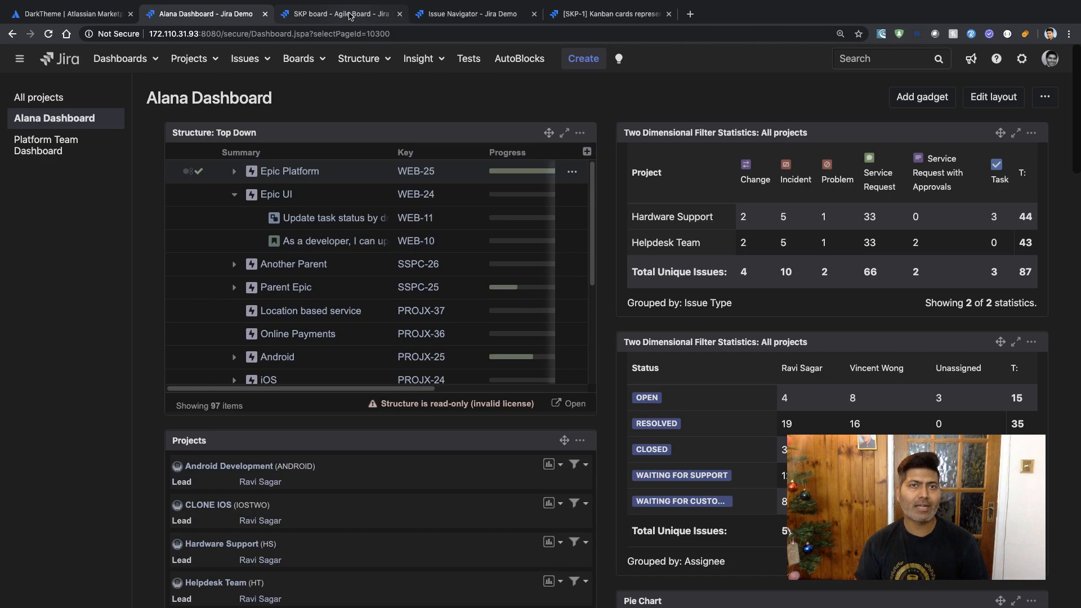
Switch to the SKP Kanban board and close the SKP-1 issue detail panel
{"action": "left_click", "coordinate": [338, 13]}
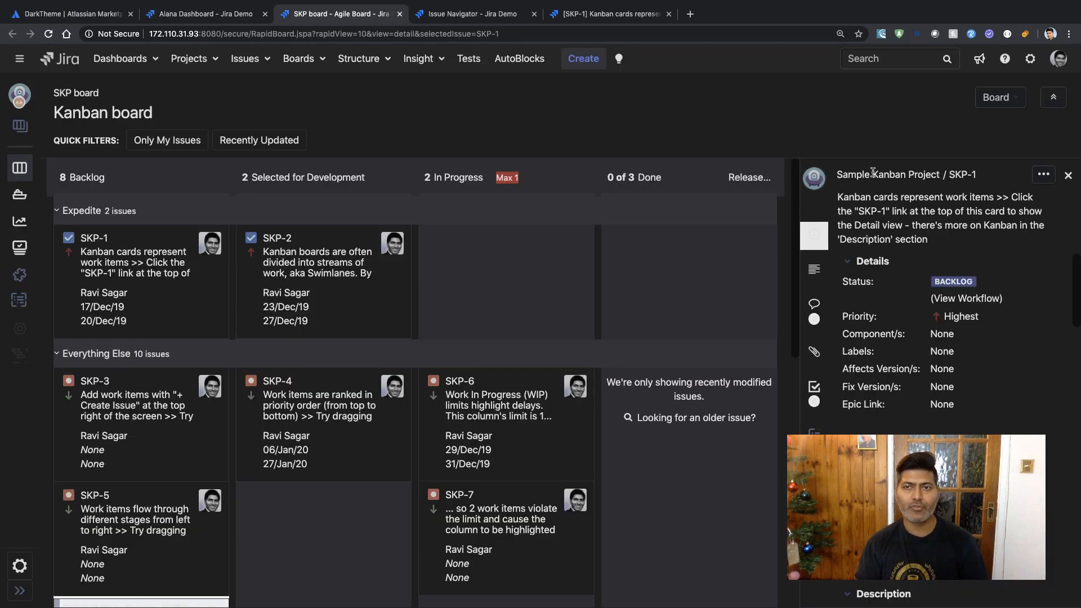
{"action": "left_click", "coordinate": [1068, 174]}
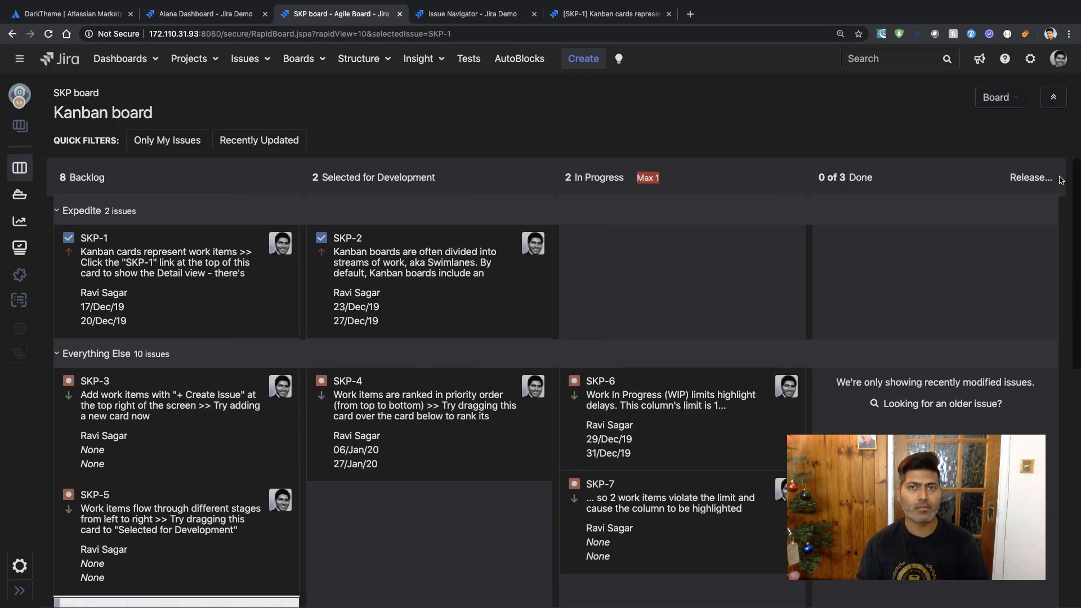
{"action": "mouse_move", "coordinate": [743, 214]}
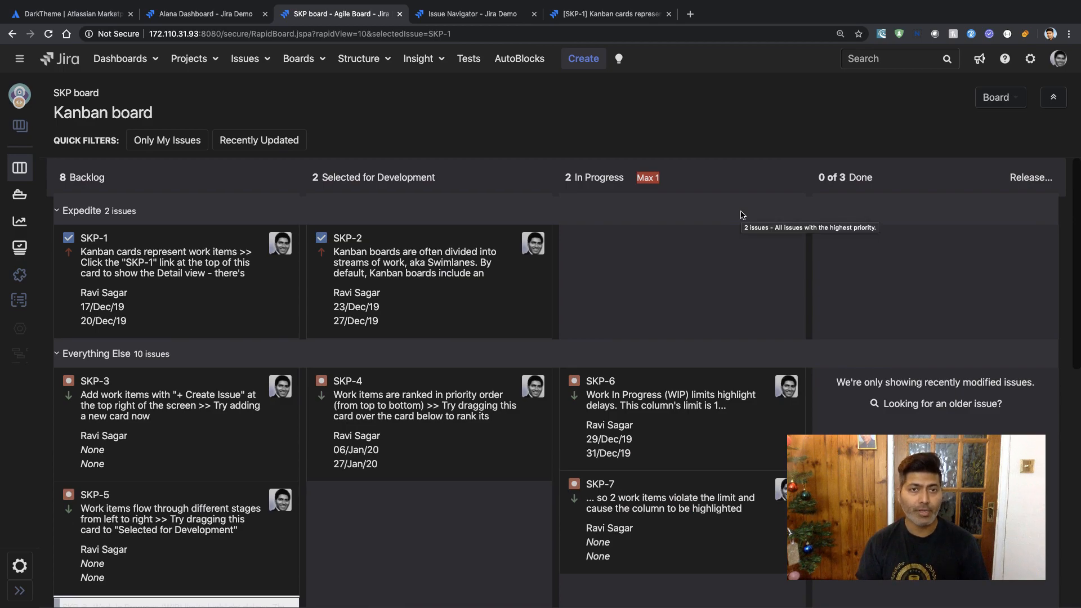
{"action": "mouse_move", "coordinate": [264, 268]}
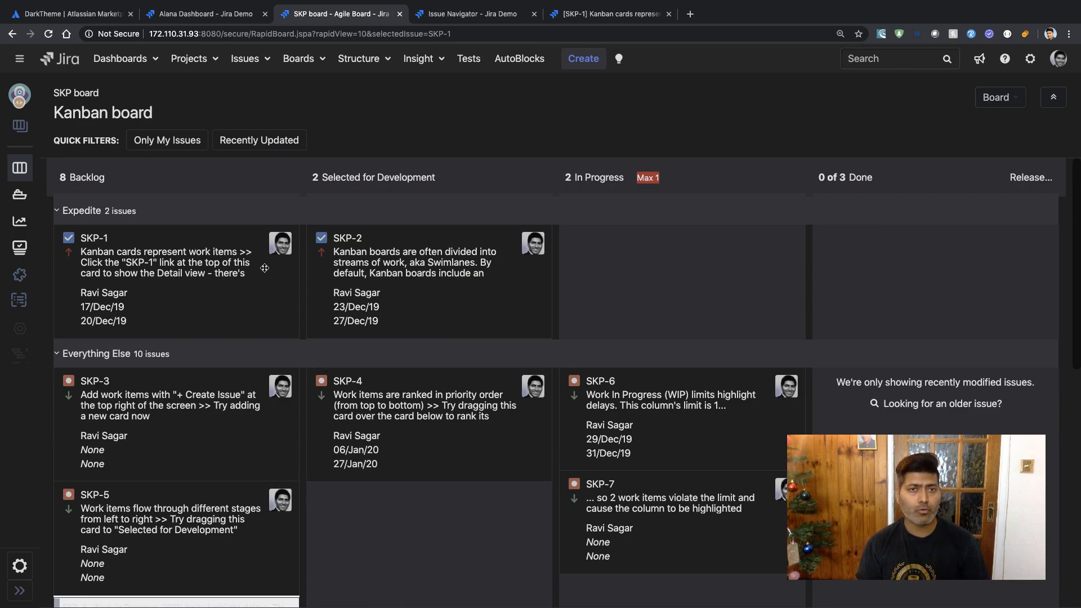
{"action": "mouse_move", "coordinate": [281, 243]}
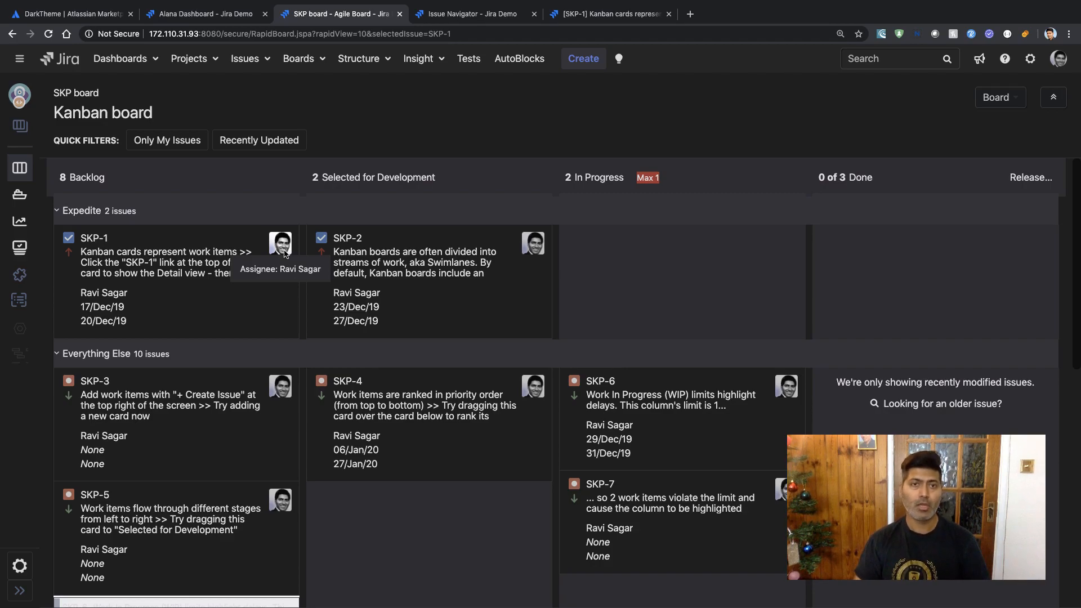
{"action": "scroll", "scroll_direction": "down", "scroll_amount": 3}
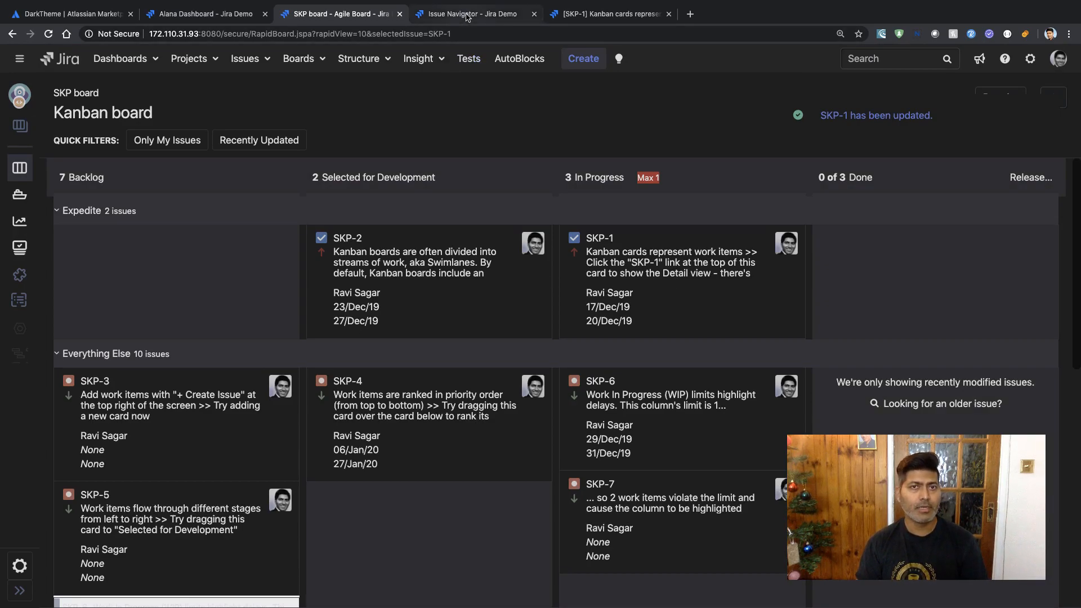
In issue search, start a JQL query with assignee = agrant-sd-demo via autocomplete
{"action": "left_click", "coordinate": [474, 13]}
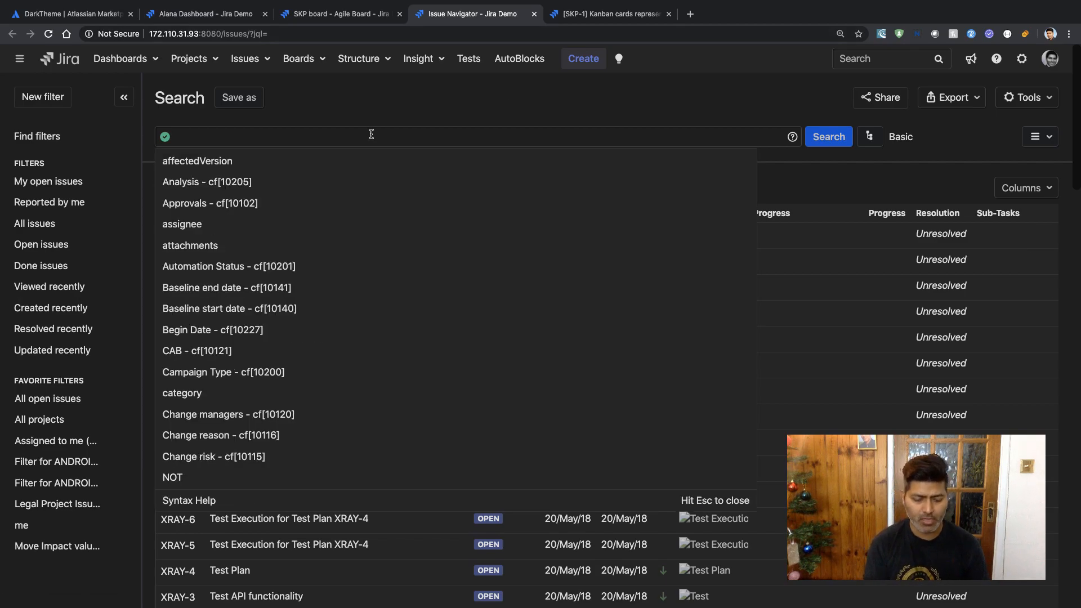
{"action": "type", "text": "ass"}
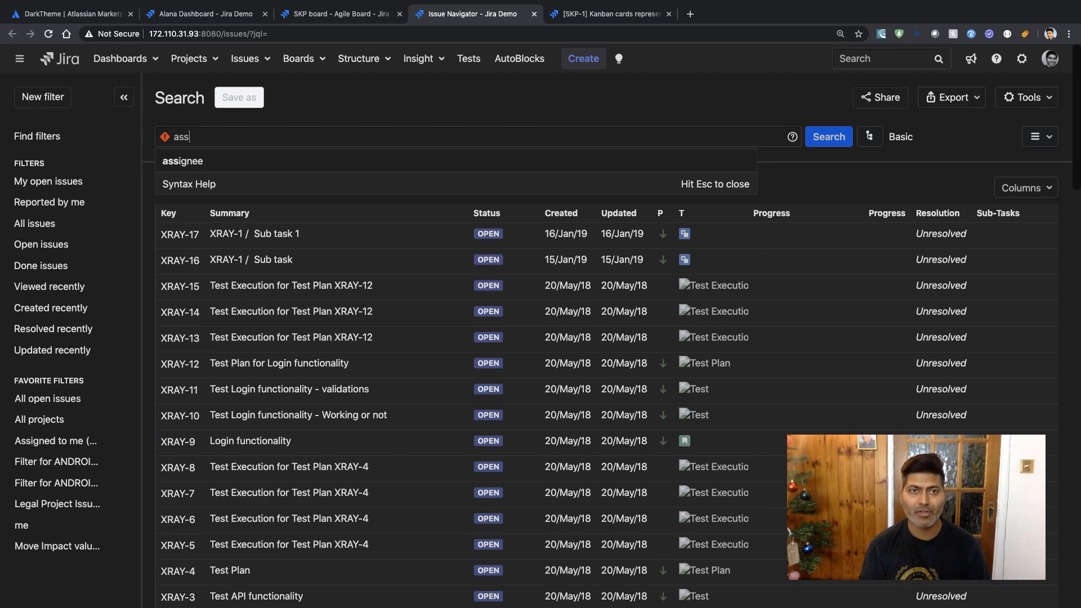
{"action": "left_click", "coordinate": [183, 161]}
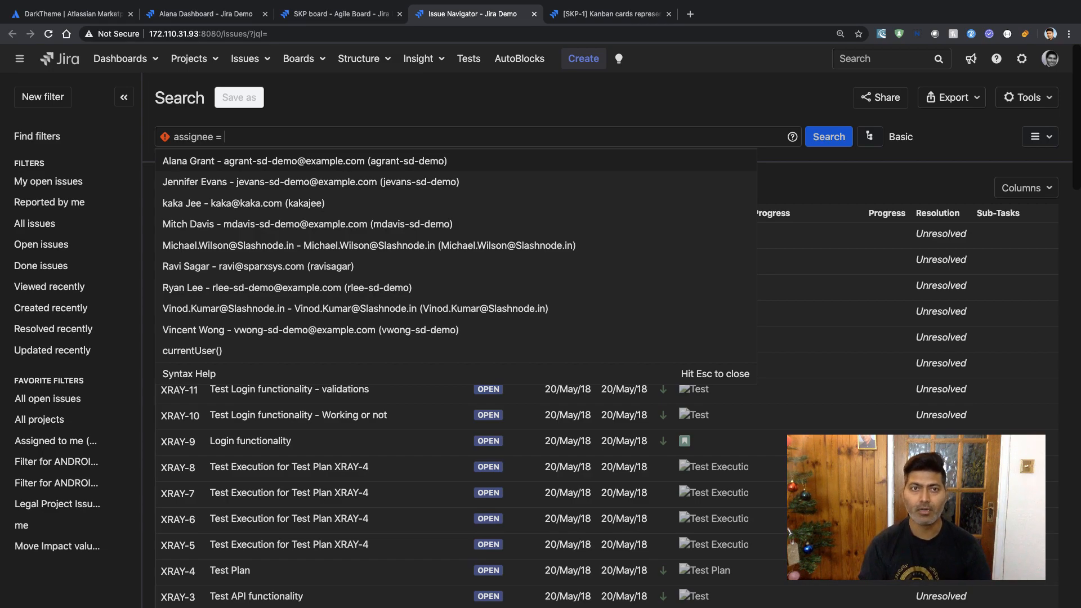
{"action": "left_click", "coordinate": [304, 161]}
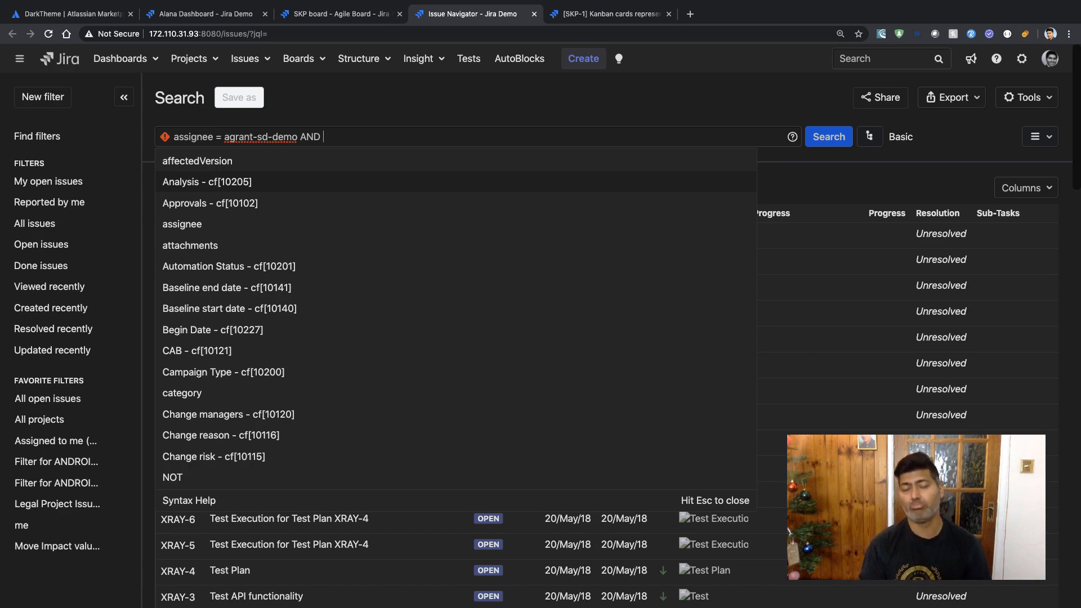
Extend the query with 'AND Analysis !~' using the suggested field and operator
{"action": "left_click", "coordinate": [205, 182]}
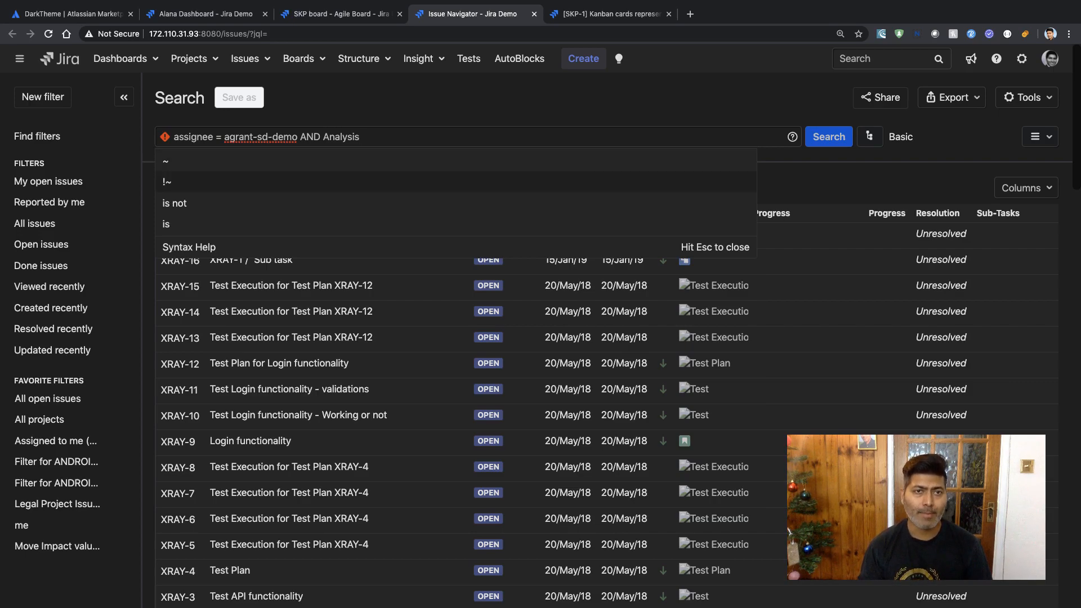
{"action": "left_click", "coordinate": [167, 182]}
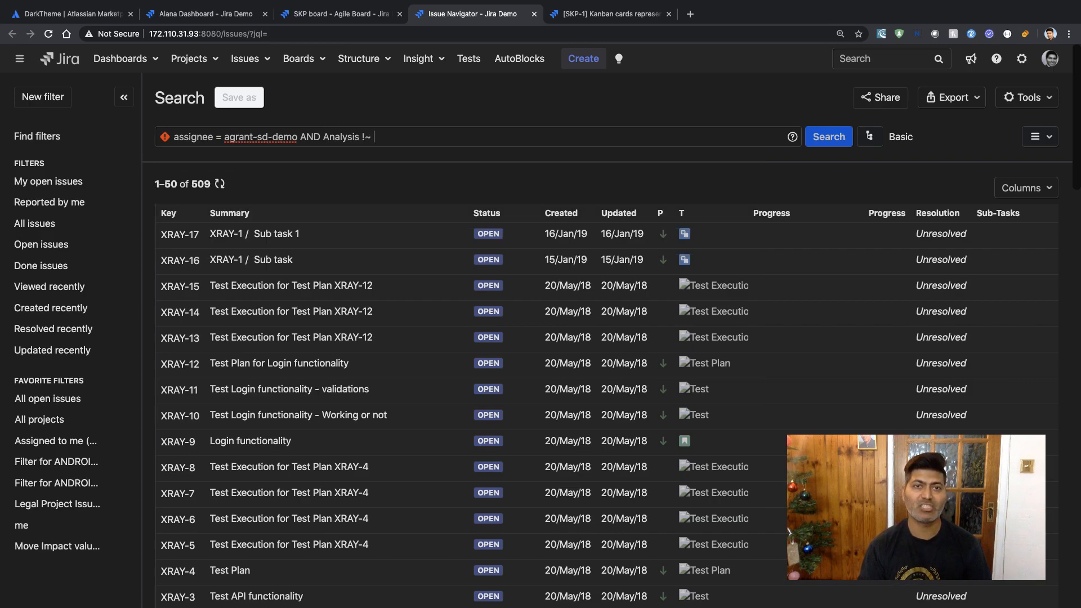
{"action": "mouse_move", "coordinate": [469, 58]}
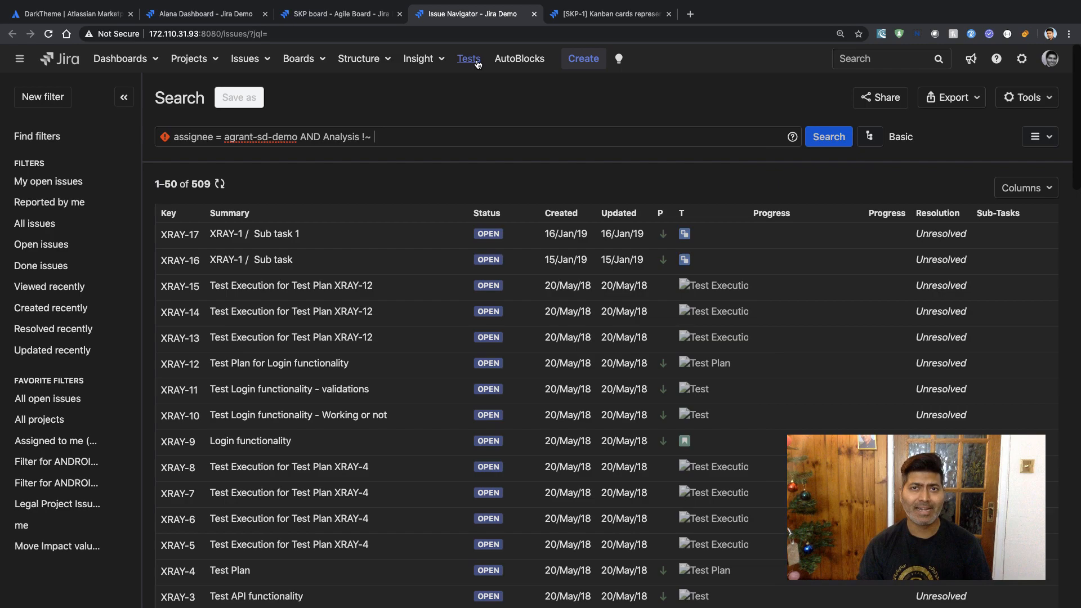
{"action": "left_click", "coordinate": [609, 13]}
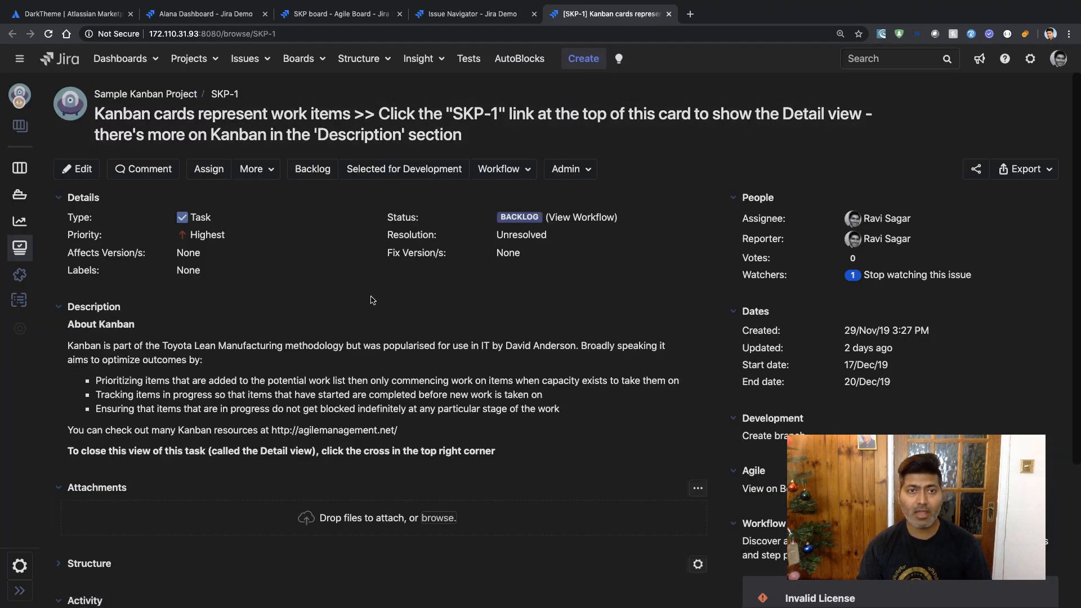
{"action": "scroll", "scroll_direction": "down", "scroll_amount": 3}
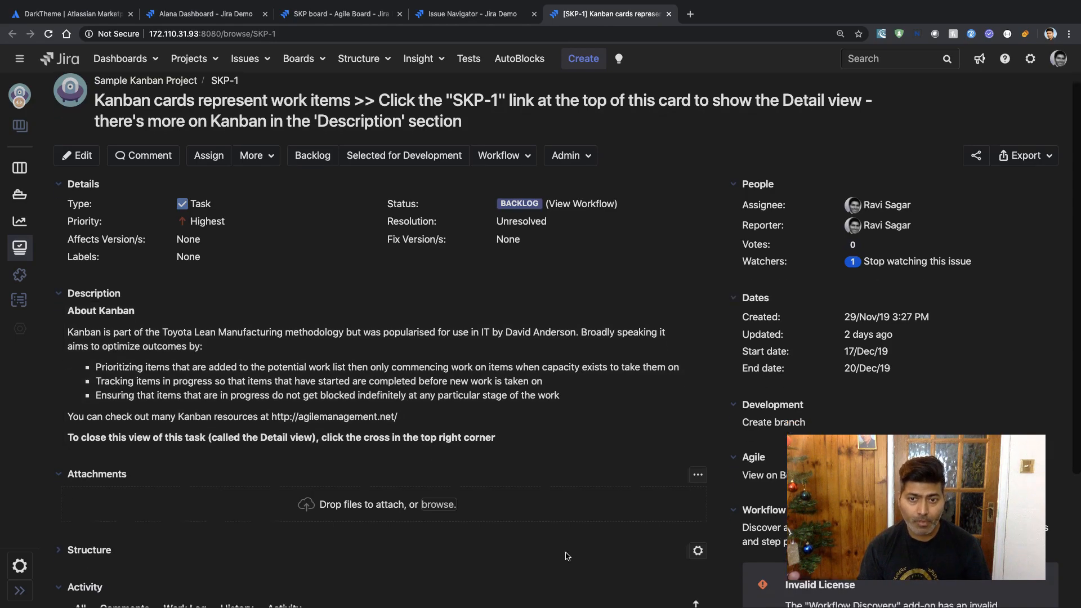
{"action": "scroll", "scroll_direction": "down", "scroll_amount": 3}
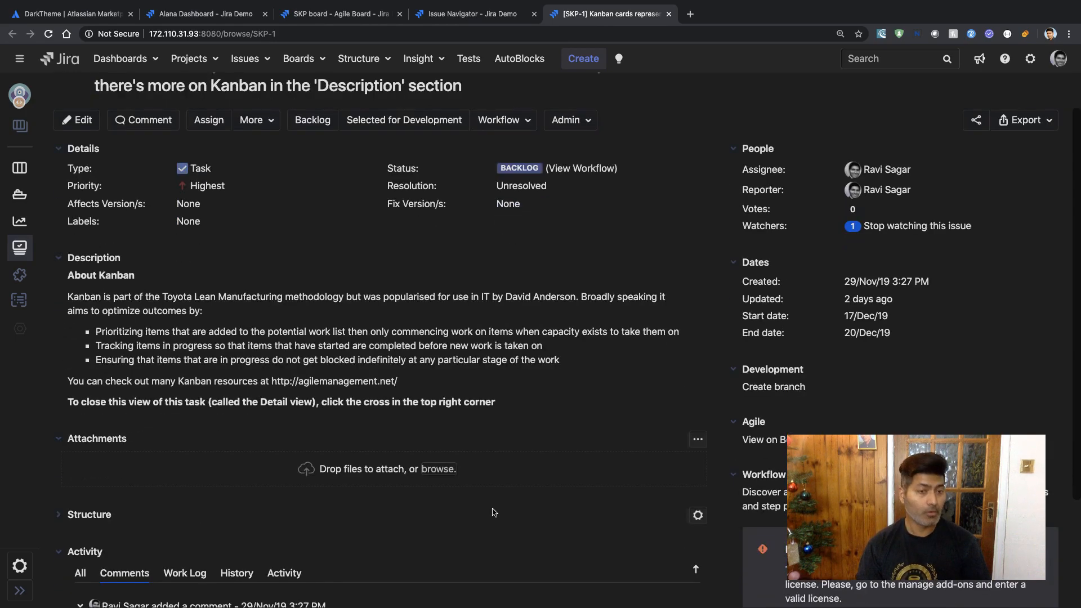
{"action": "scroll", "scroll_direction": "up", "scroll_amount": 3}
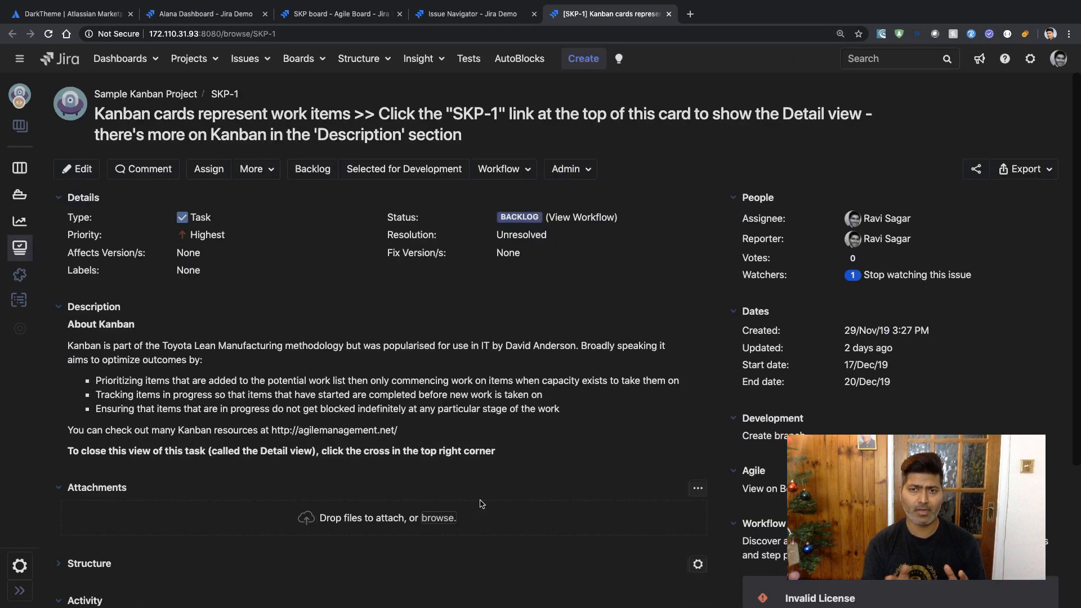
{"action": "mouse_move", "coordinate": [23, 355]}
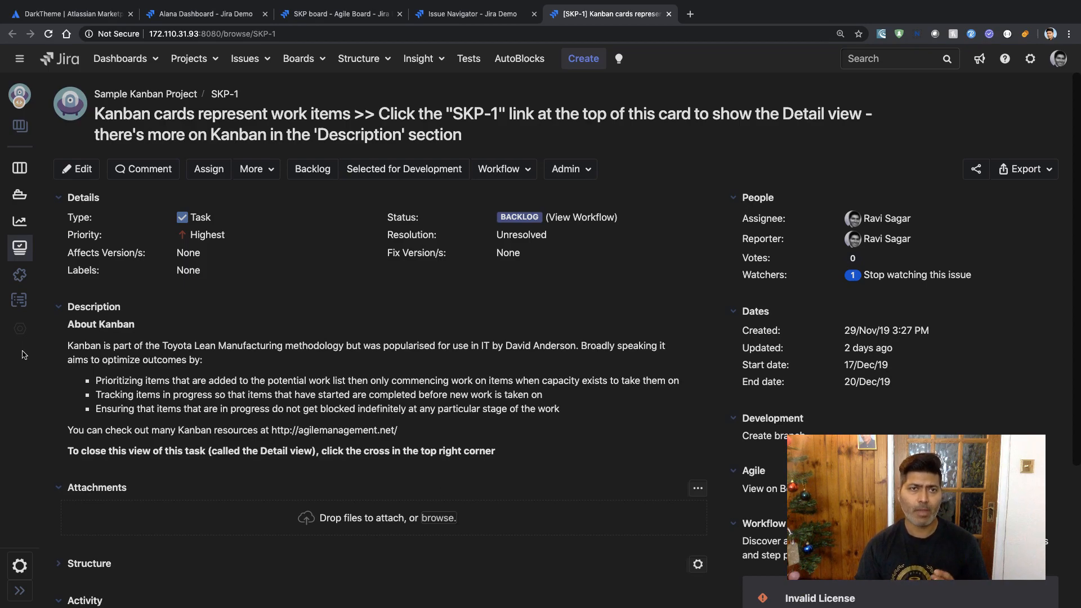
{"action": "mouse_move", "coordinate": [581, 217]}
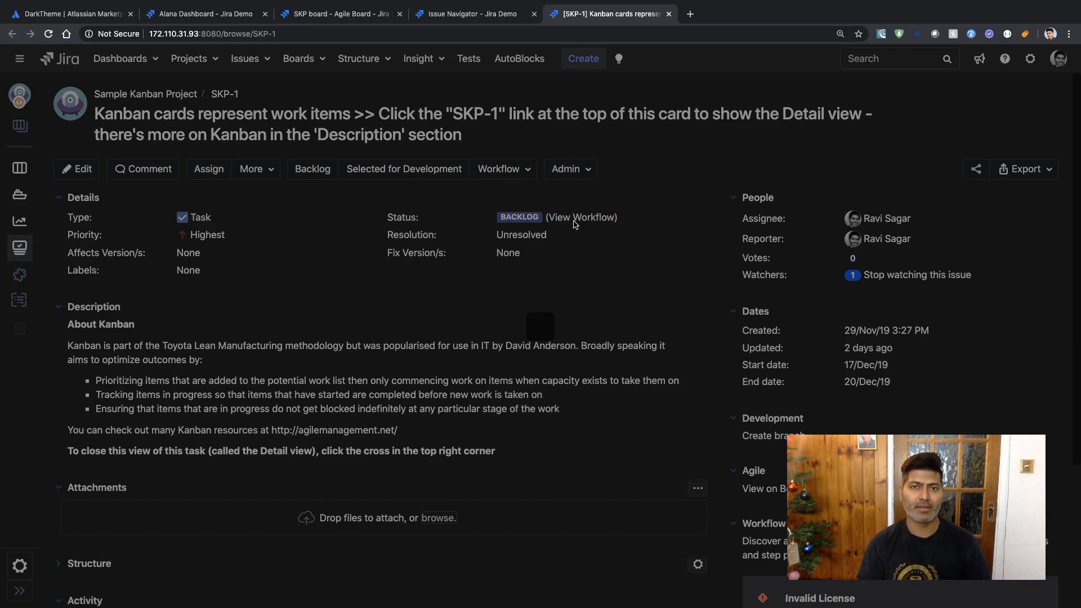
{"action": "left_click", "coordinate": [583, 217]}
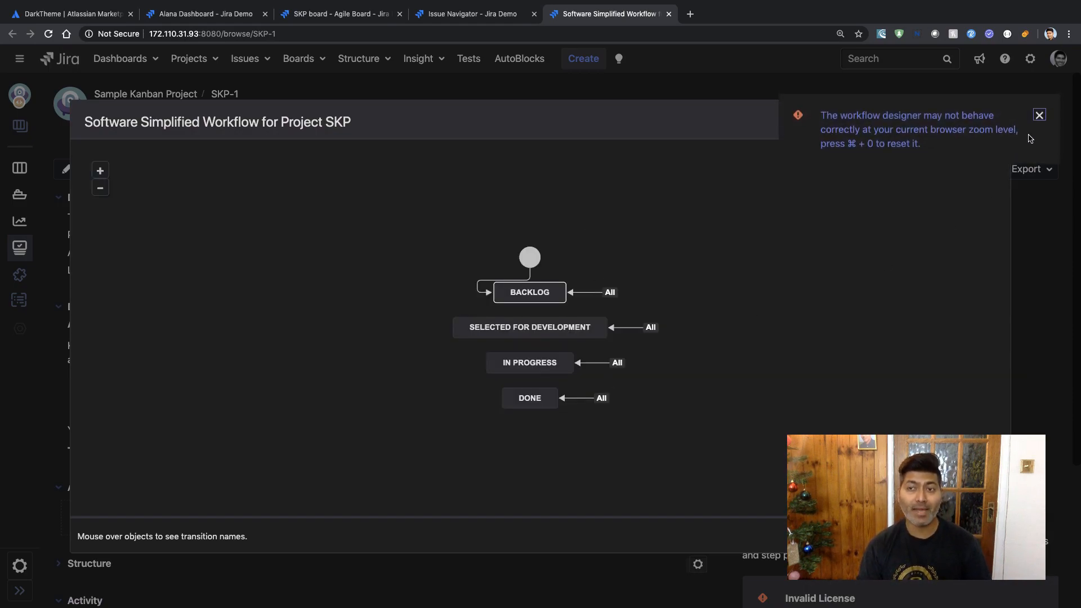
{"action": "left_click", "coordinate": [1040, 115]}
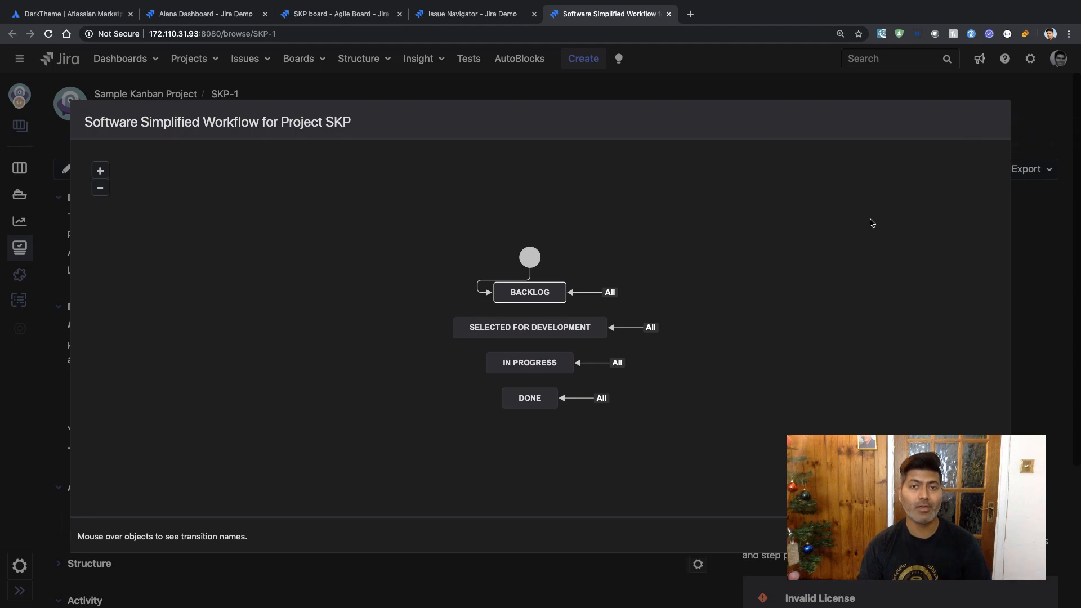
{"action": "mouse_move", "coordinate": [560, 297]}
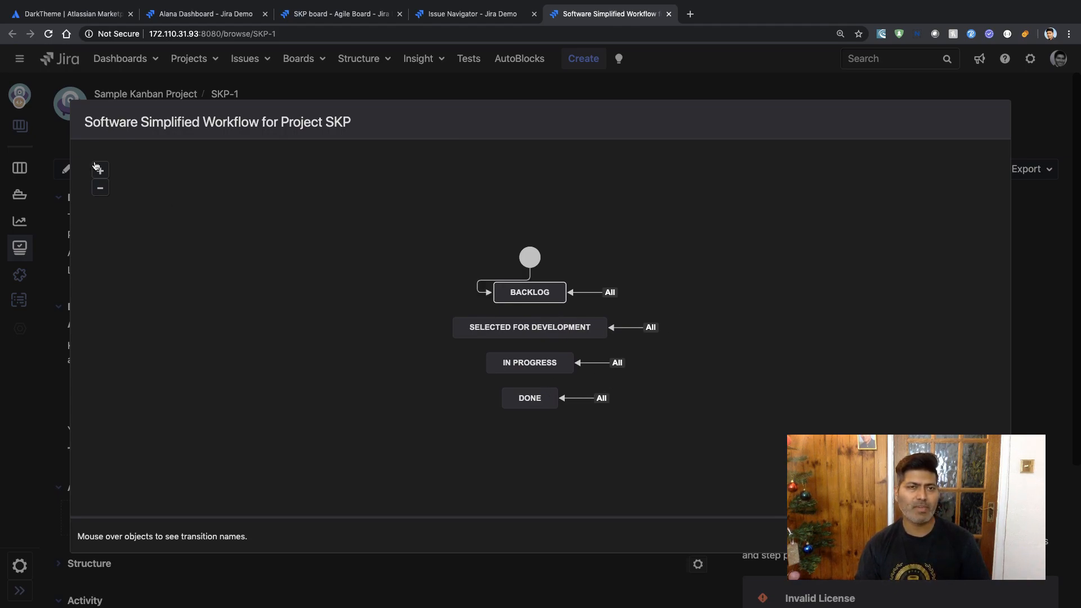
{"action": "left_click", "coordinate": [100, 170]}
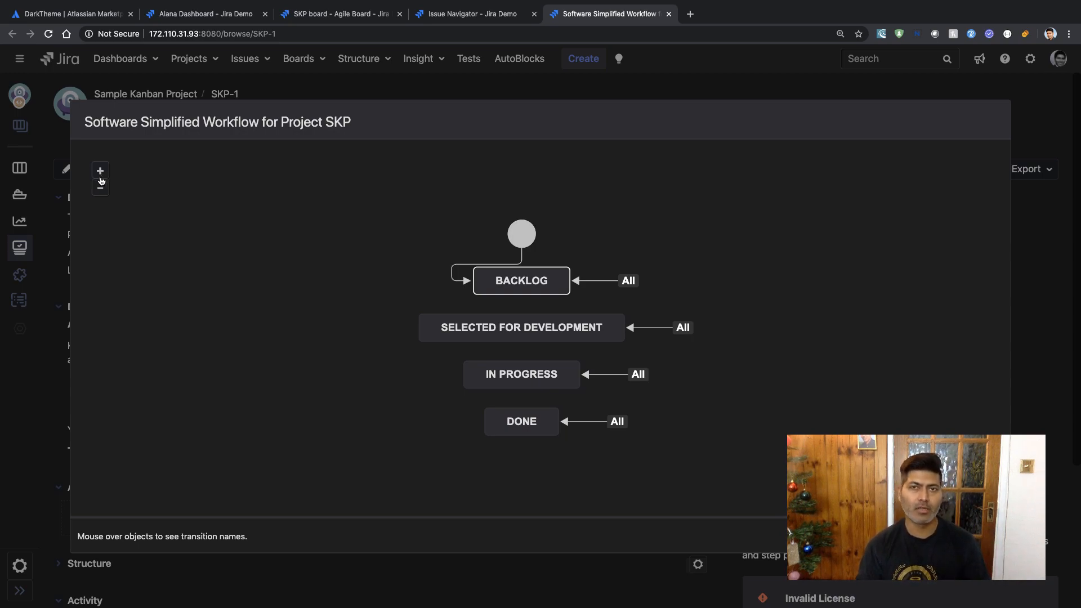
{"action": "mouse_move", "coordinate": [100, 170]}
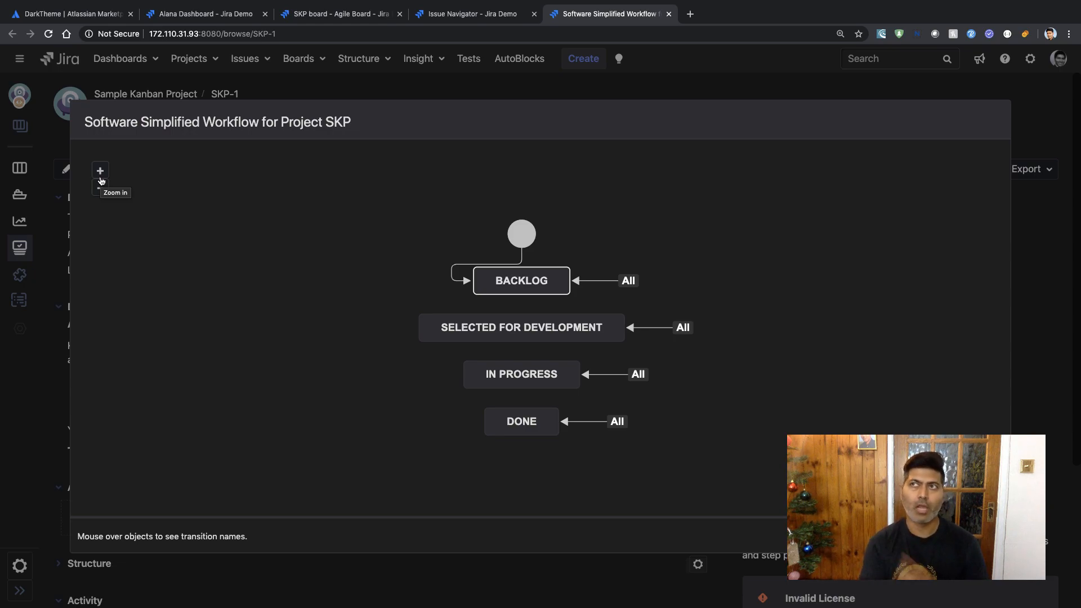
{"action": "left_click", "coordinate": [100, 170]}
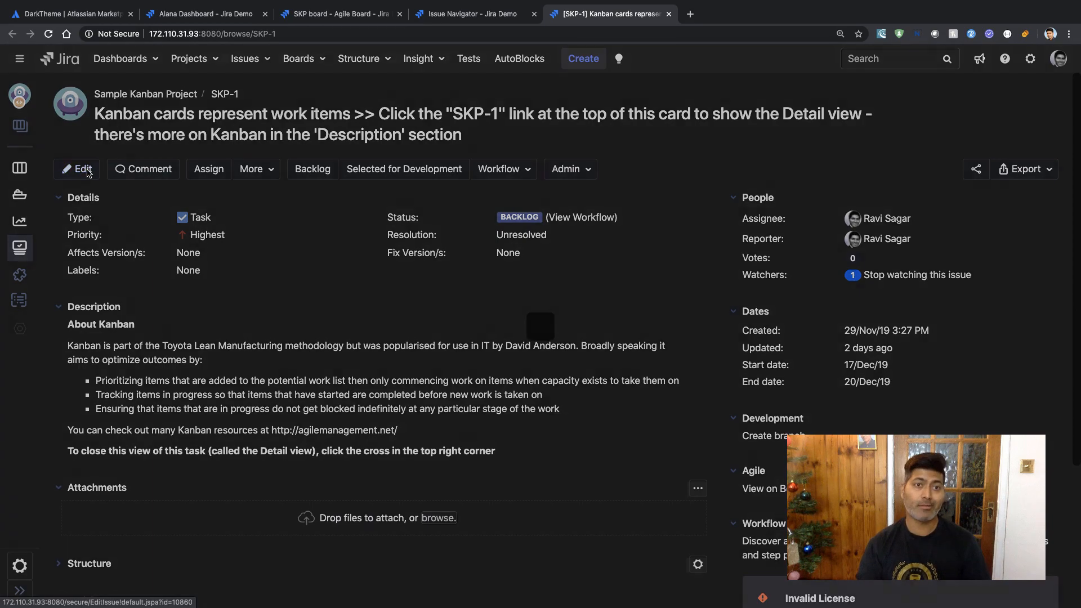
{"action": "left_click", "coordinate": [78, 169]}
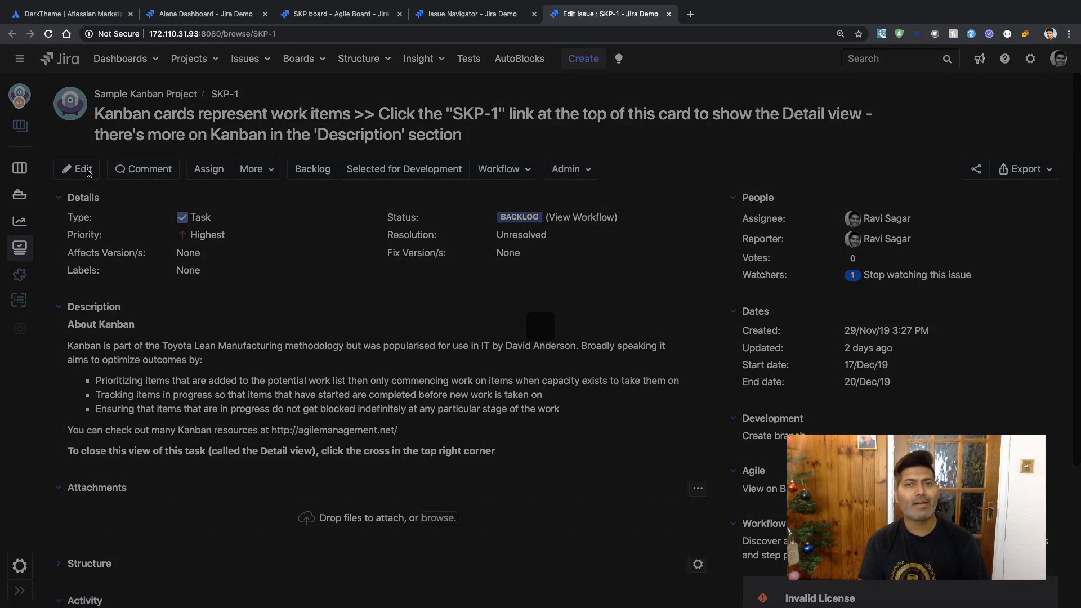
{"action": "left_click", "coordinate": [78, 169]}
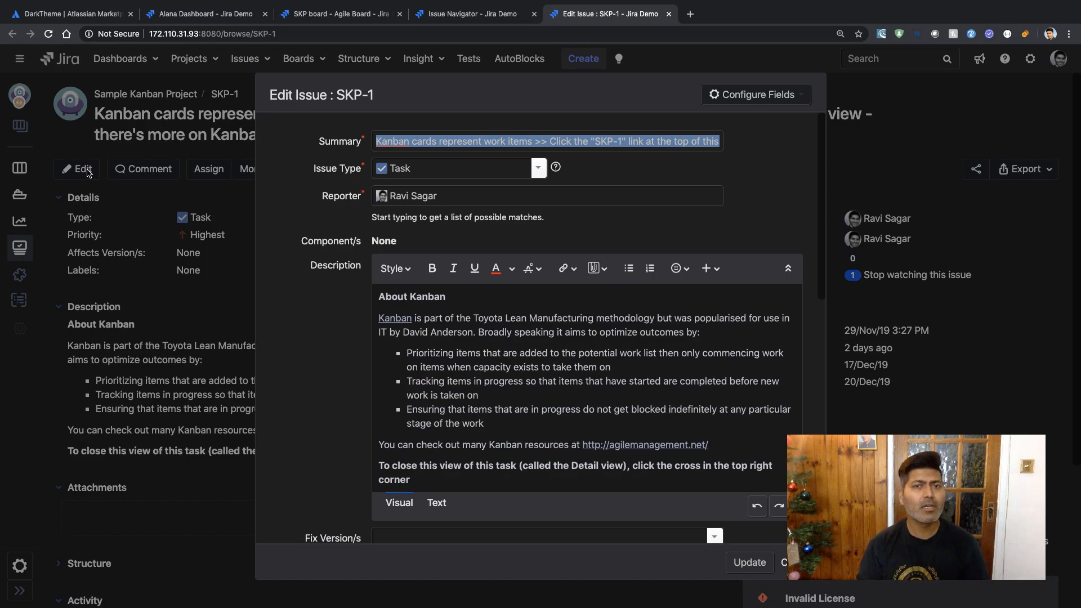
{"action": "scroll", "scroll_direction": "down", "scroll_amount": 3}
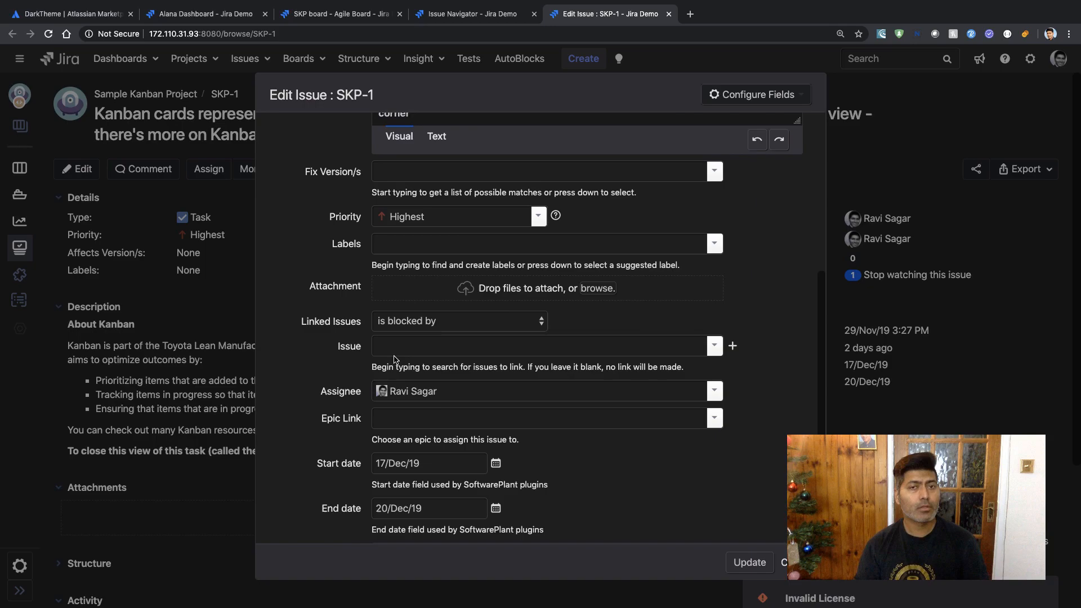
{"action": "scroll", "scroll_direction": "up", "scroll_amount": 3}
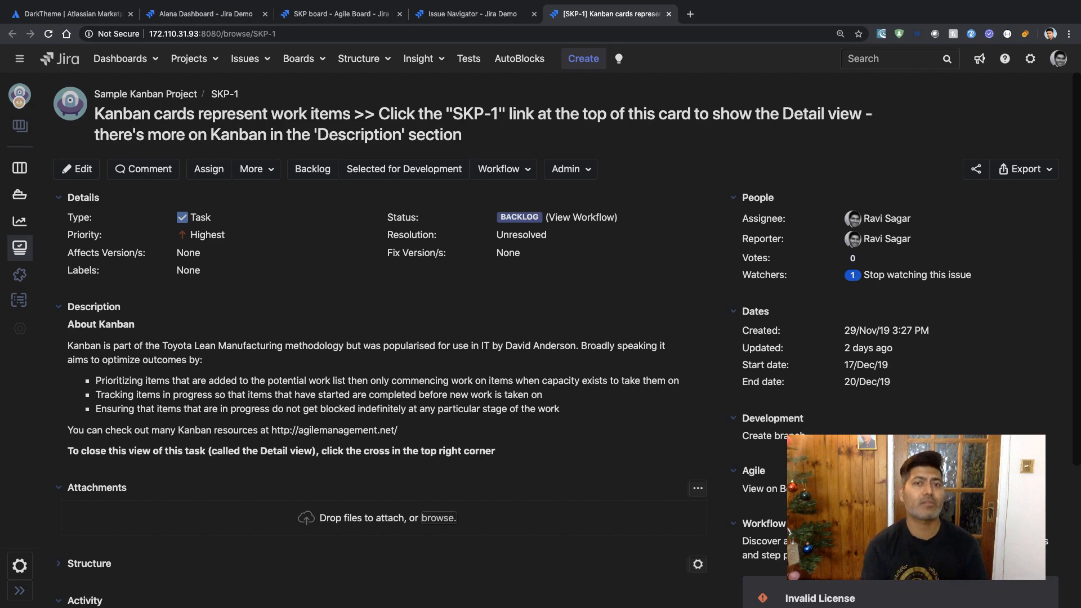
{"action": "mouse_move", "coordinate": [508, 487]}
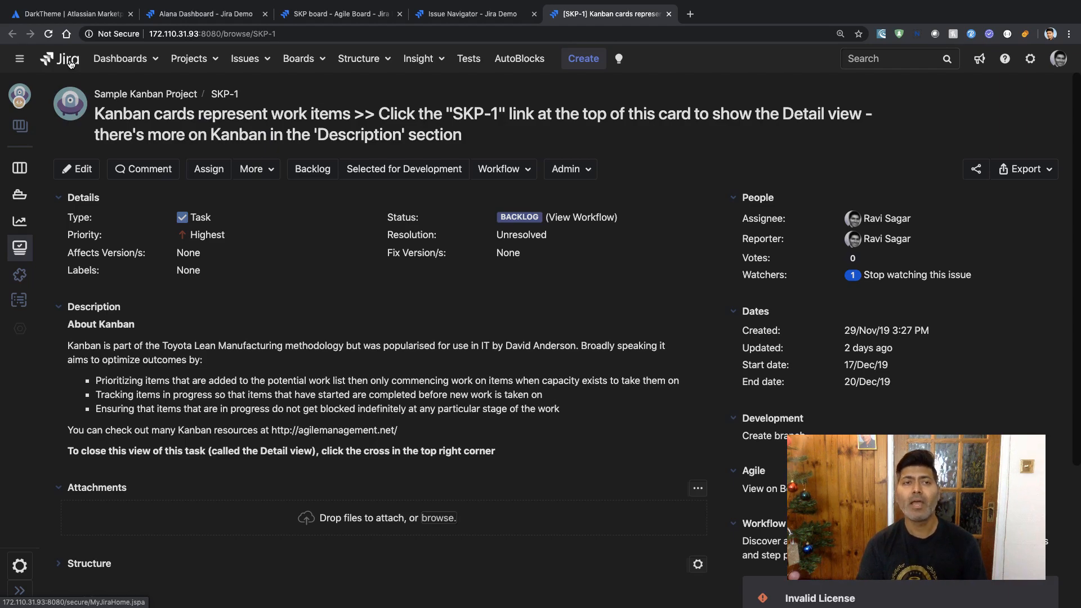
{"action": "mouse_move", "coordinate": [245, 58]}
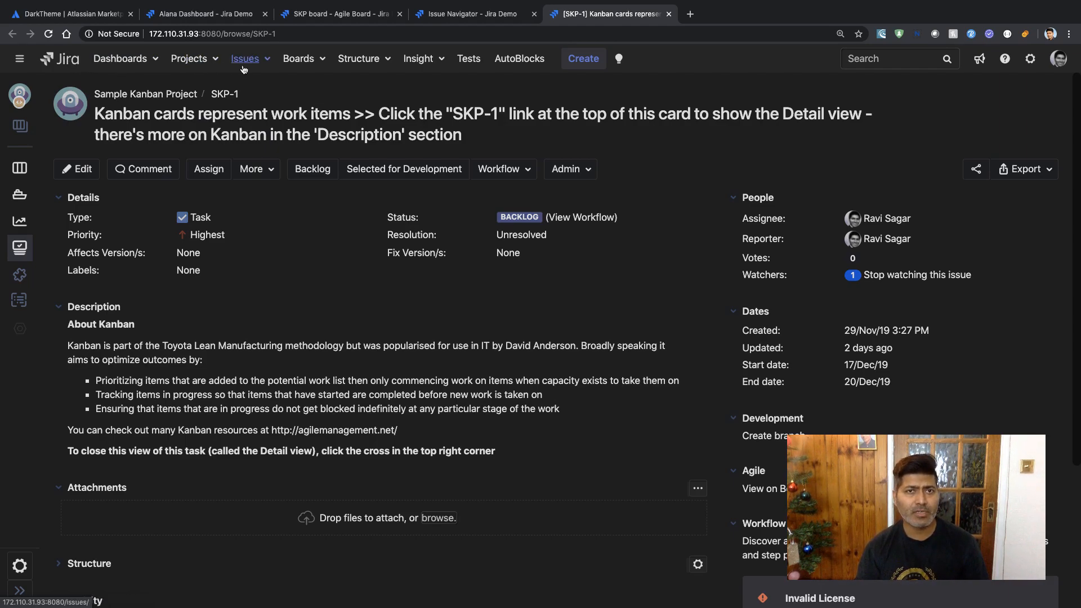
{"action": "left_click", "coordinate": [69, 13]}
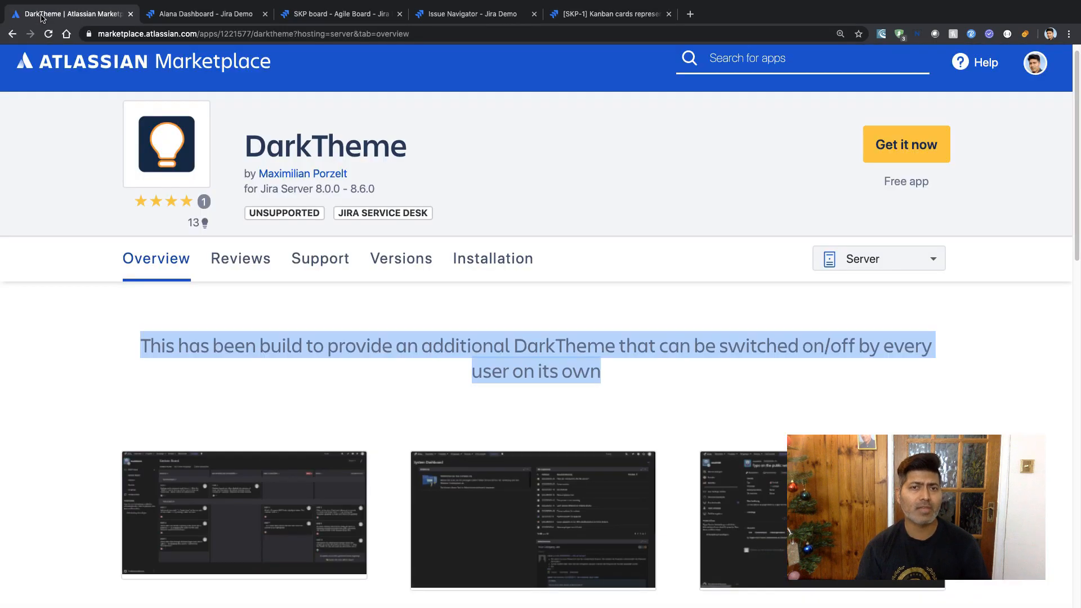
{"action": "left_click", "coordinate": [816, 354]}
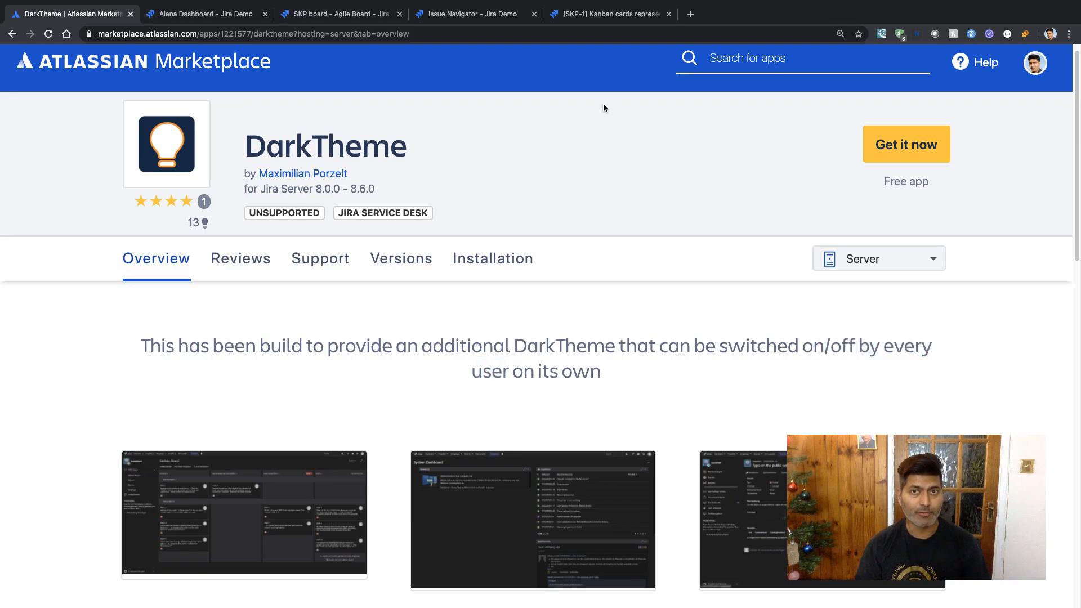
{"action": "left_click", "coordinate": [610, 13]}
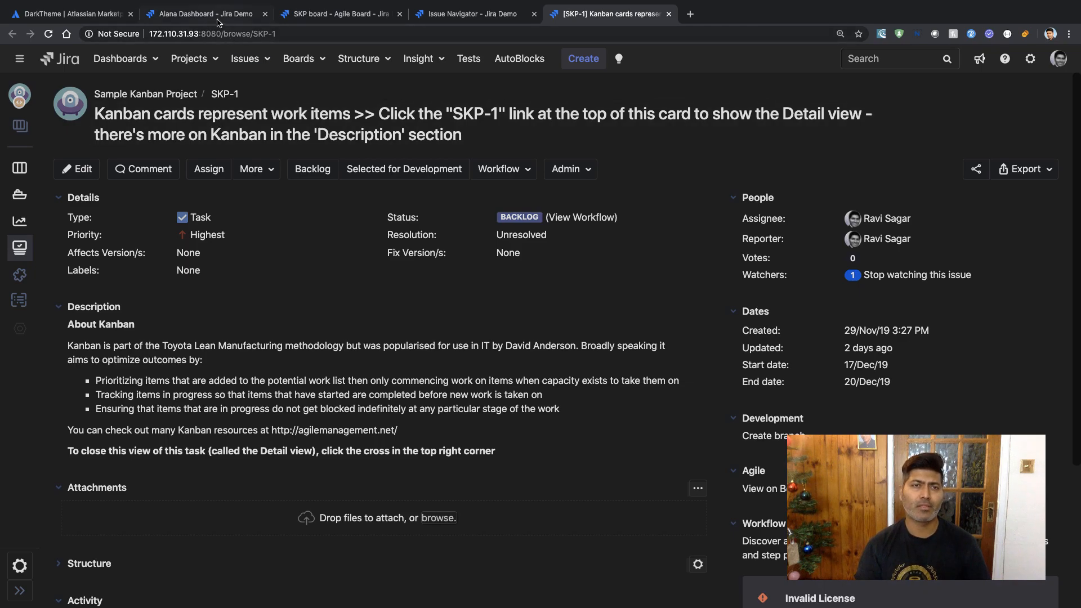
Return to the Alana Dashboard and review its gadgets down to the Activity Stream
{"action": "left_click", "coordinate": [201, 14]}
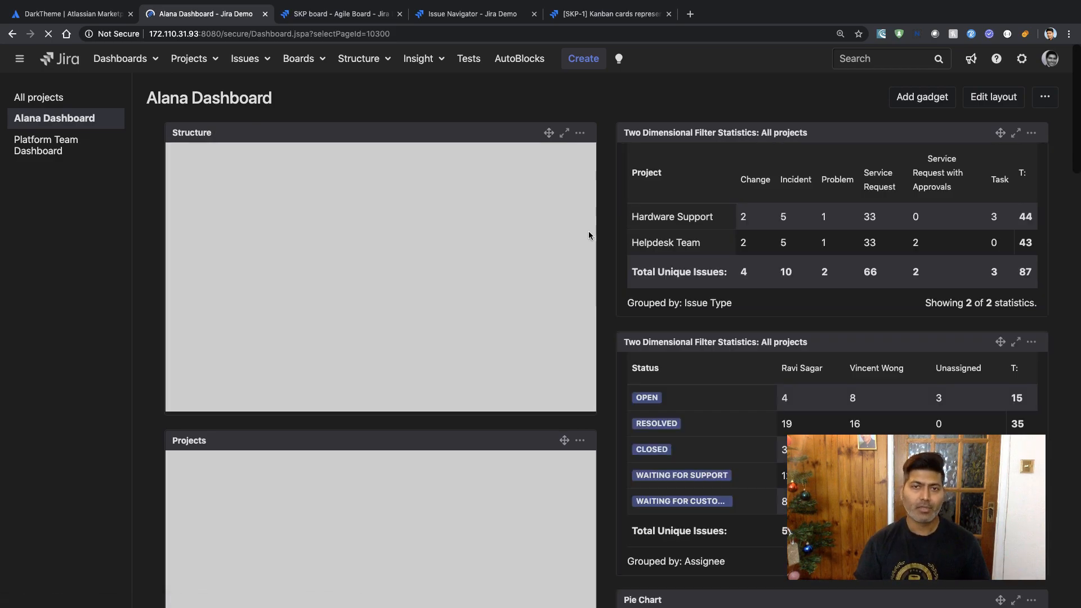
{"action": "scroll", "scroll_direction": "down", "scroll_amount": 3}
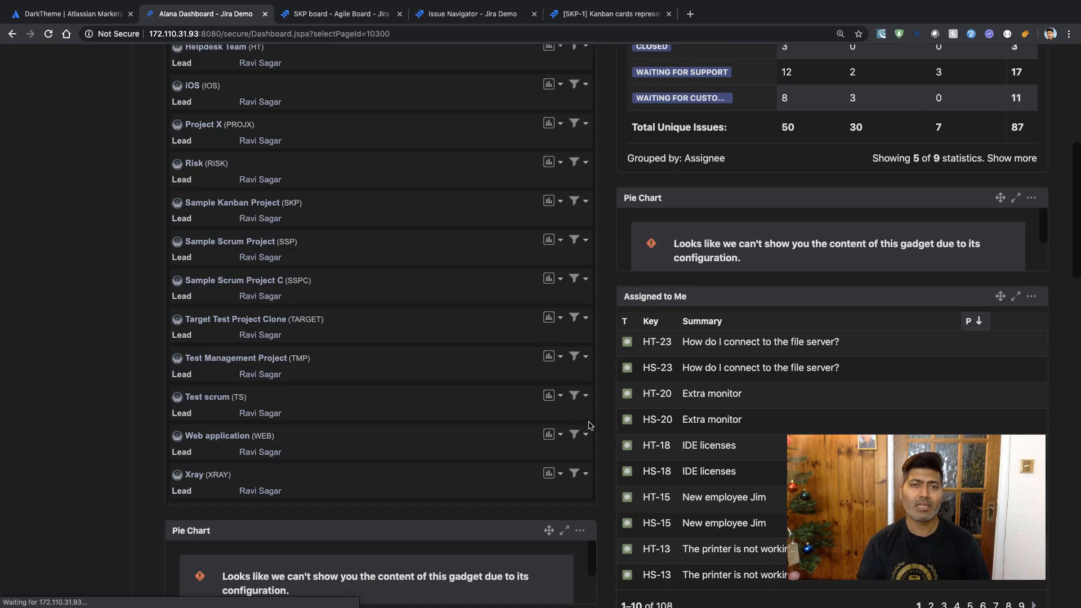
{"action": "scroll", "scroll_direction": "down", "scroll_amount": 3}
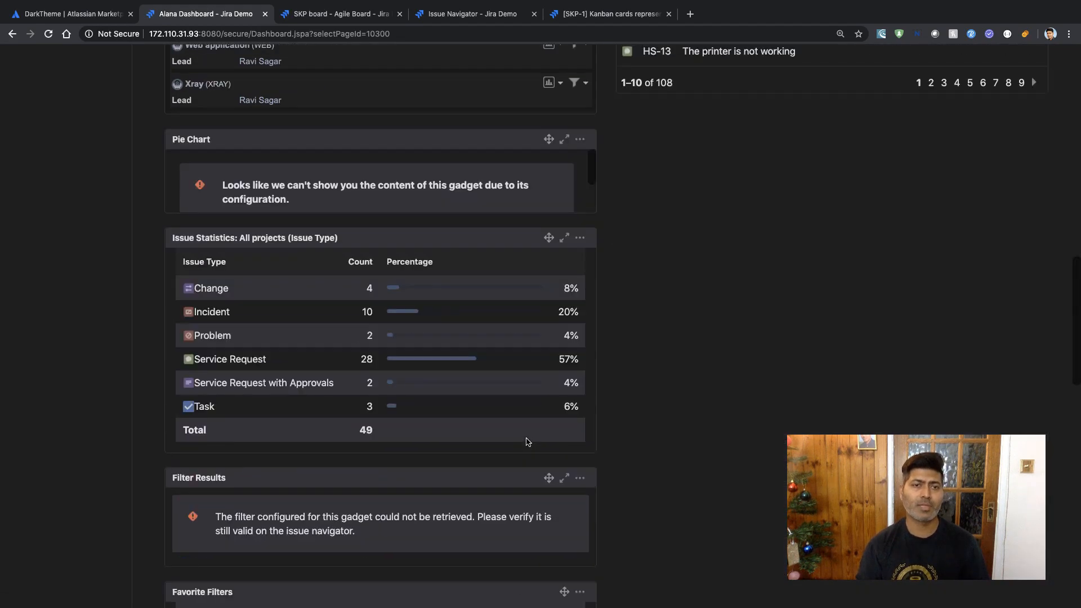
{"action": "scroll", "scroll_direction": "up", "scroll_amount": 3}
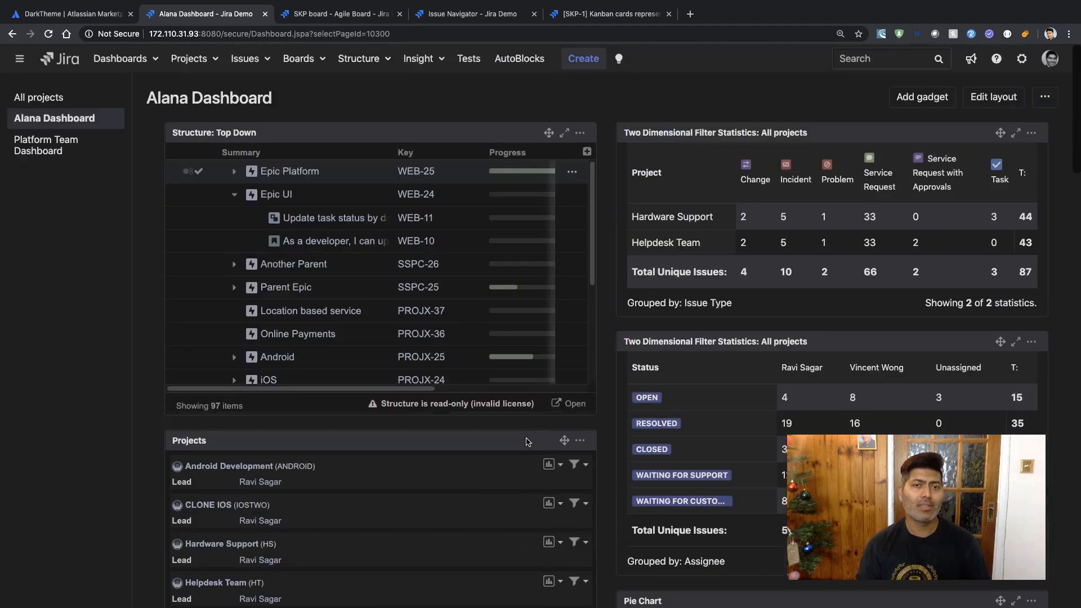
{"action": "scroll", "scroll_direction": "down", "scroll_amount": 3}
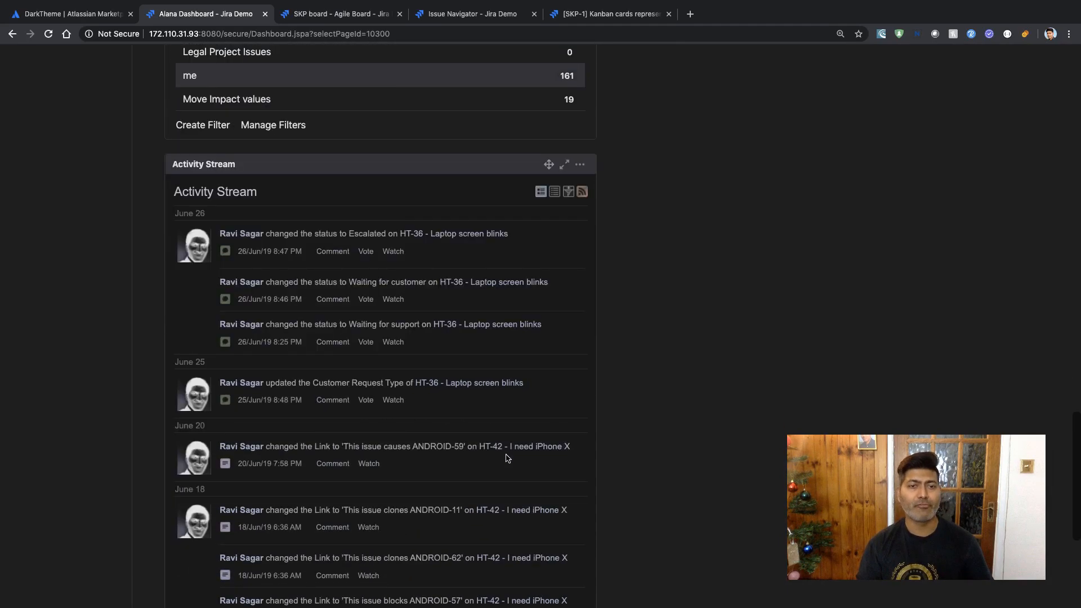
{"action": "mouse_move", "coordinate": [195, 245]}
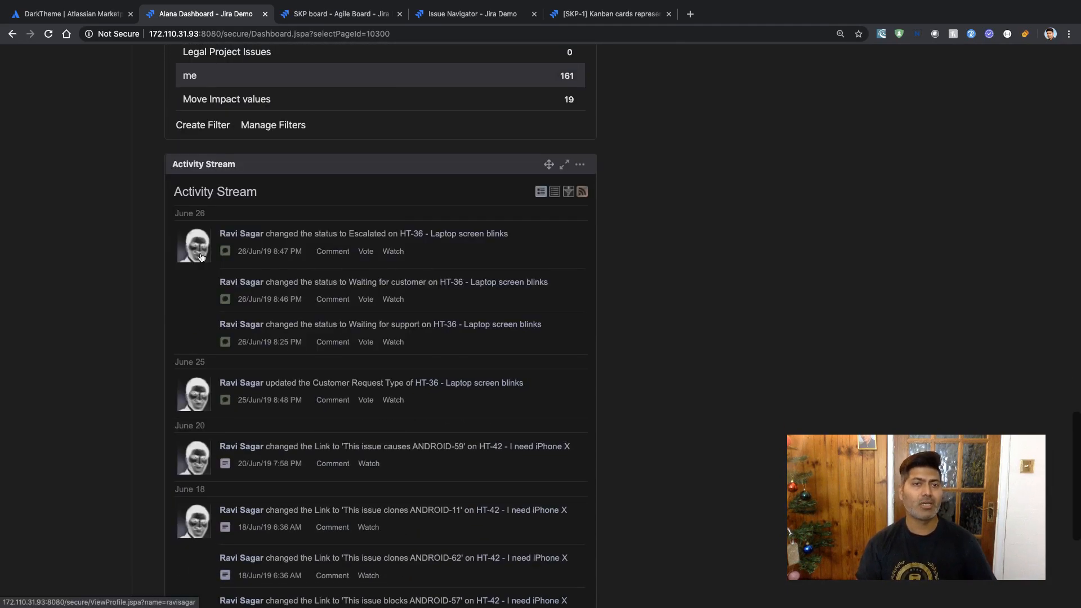
{"action": "mouse_move", "coordinate": [198, 253]}
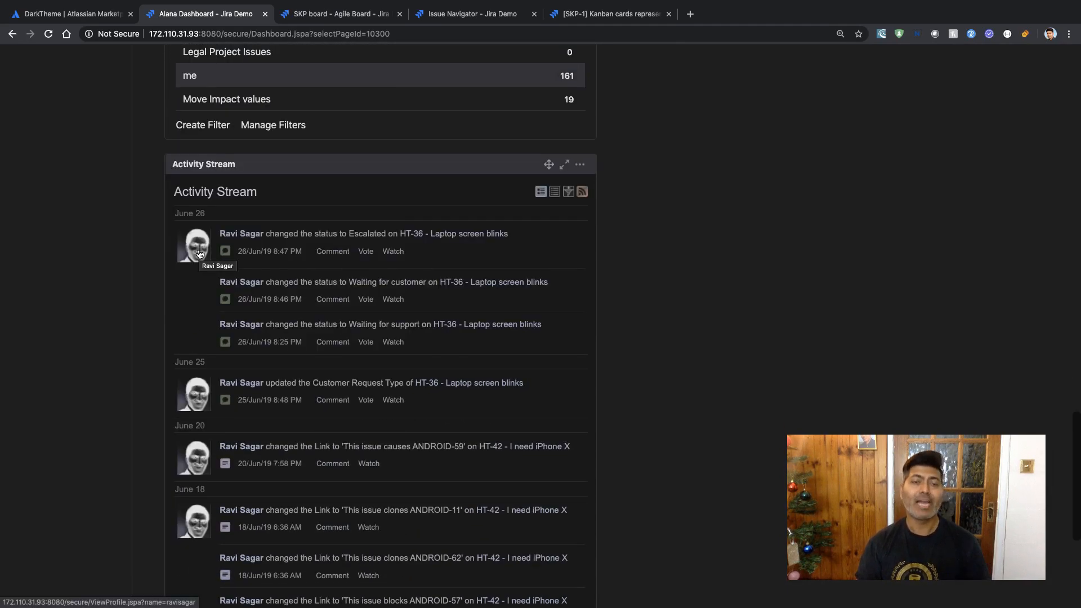